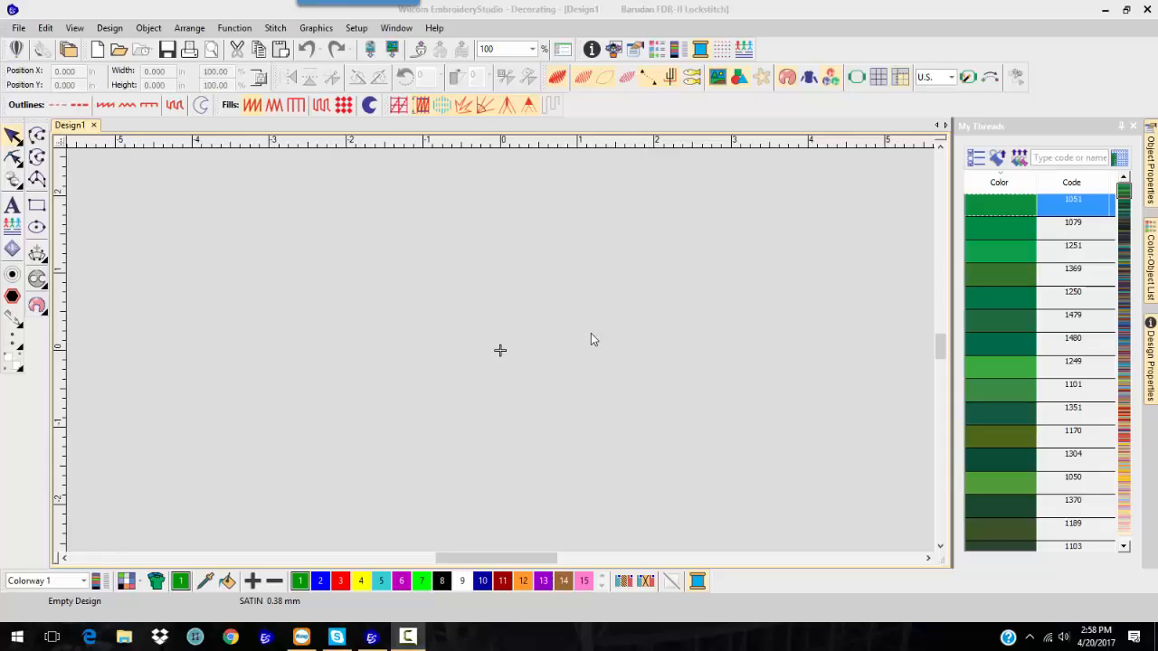
mouse_move(520, 217)
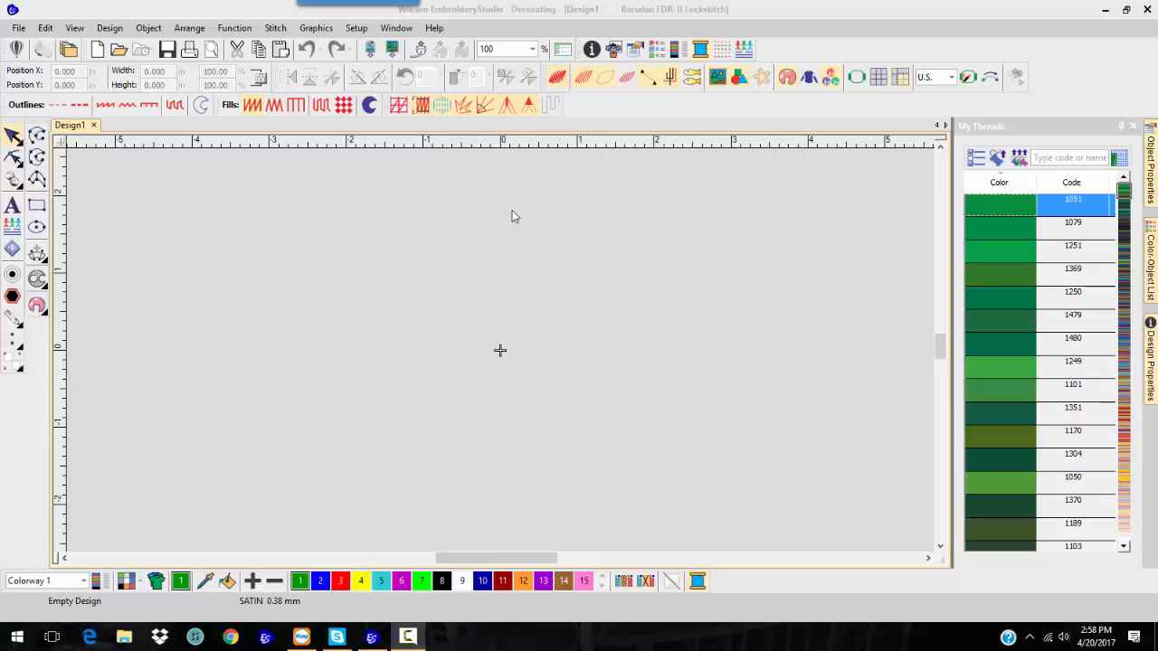
mouse_move(527, 210)
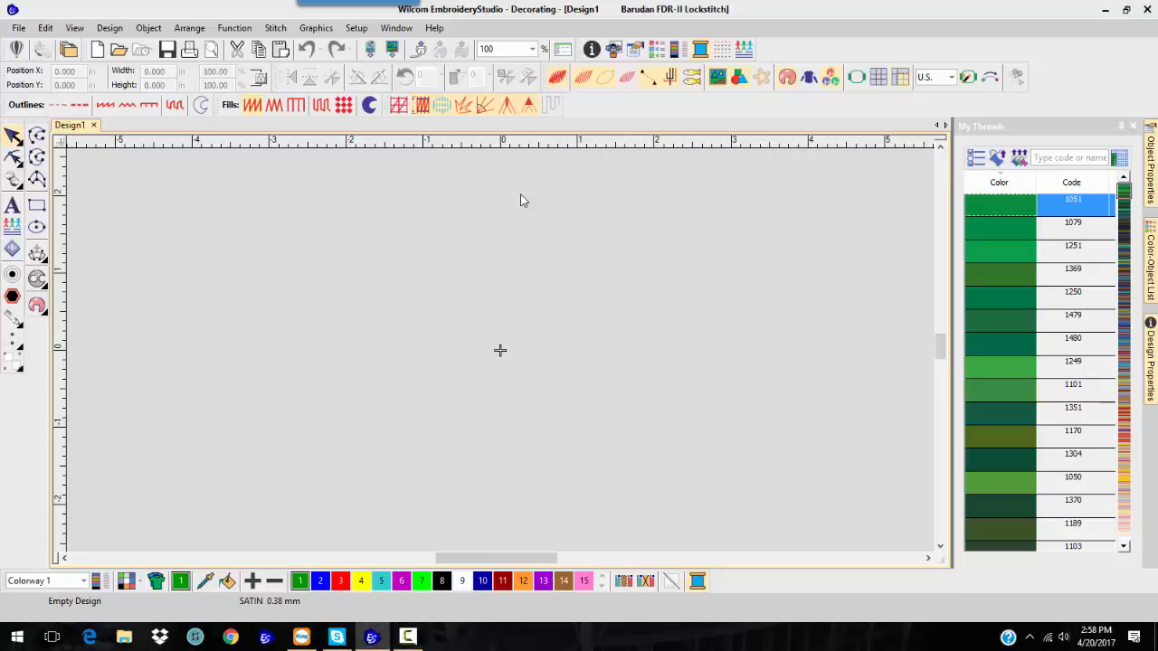
mouse_move(200, 186)
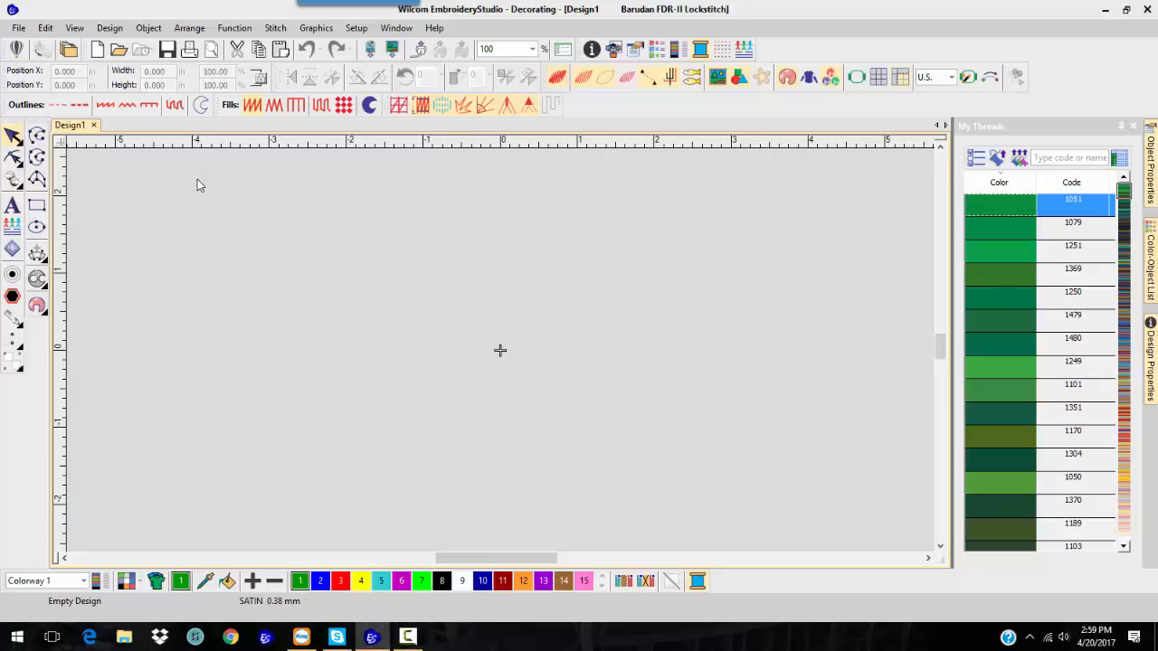
mouse_move(234, 205)
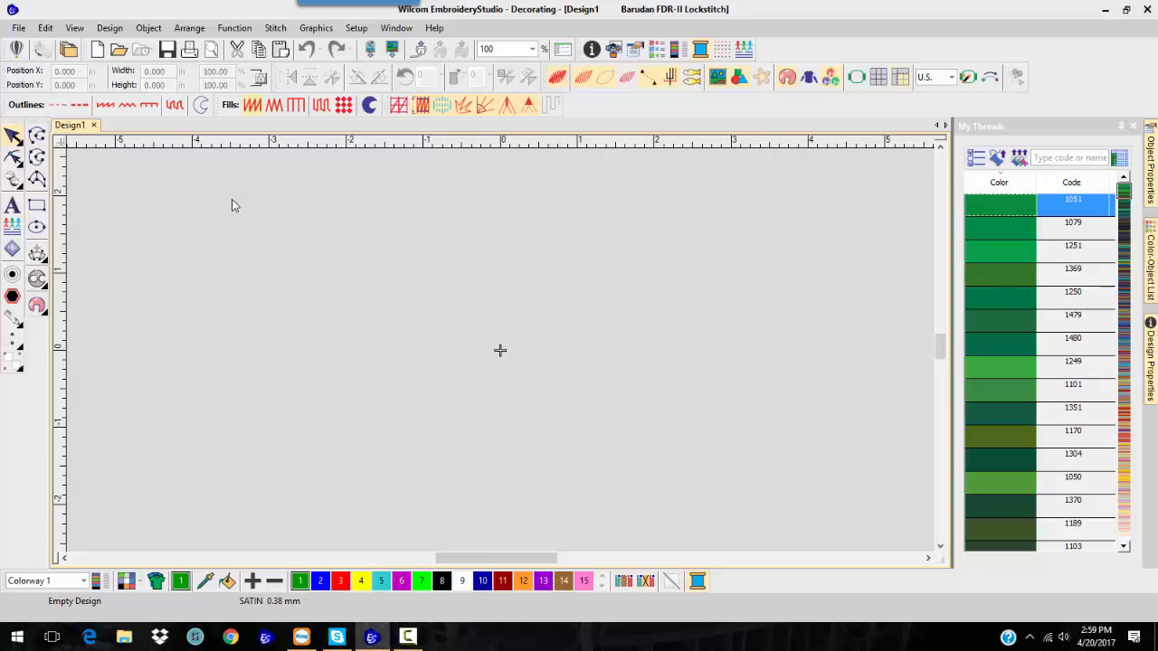
mouse_move(348, 282)
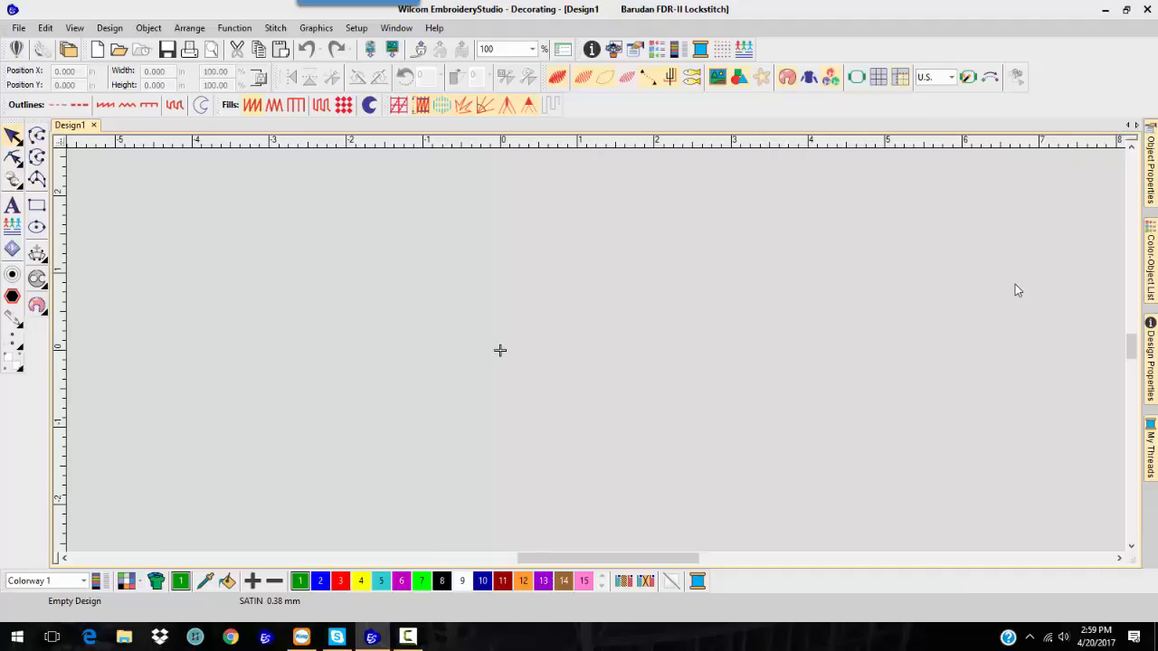
mouse_move(367, 168)
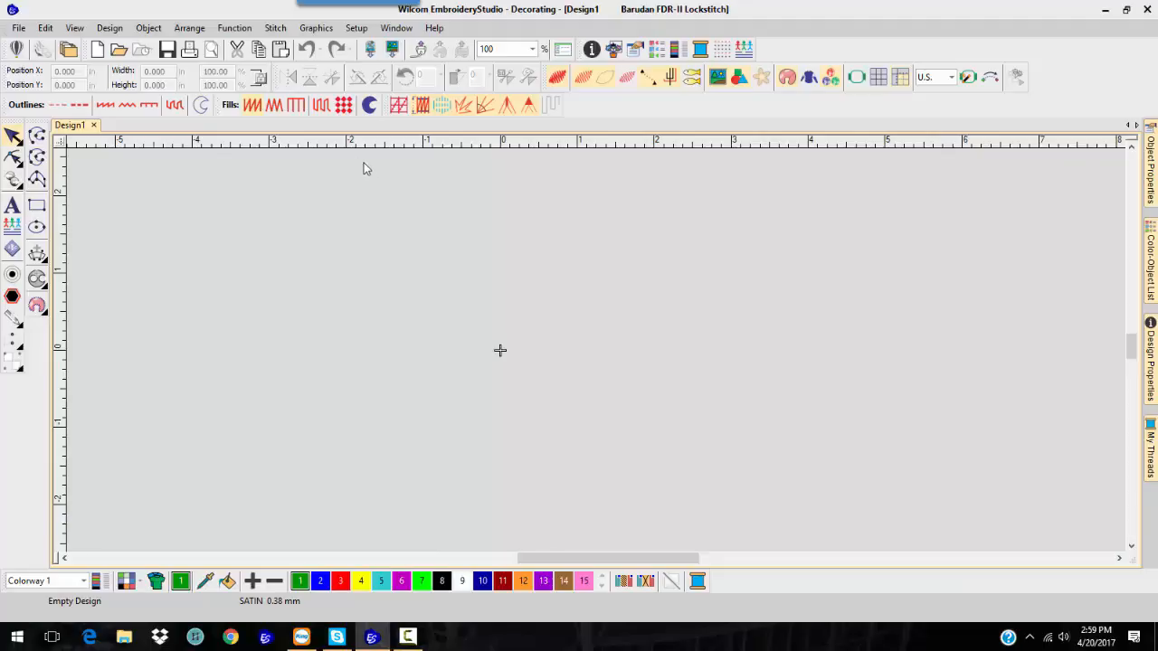
mouse_move(67, 213)
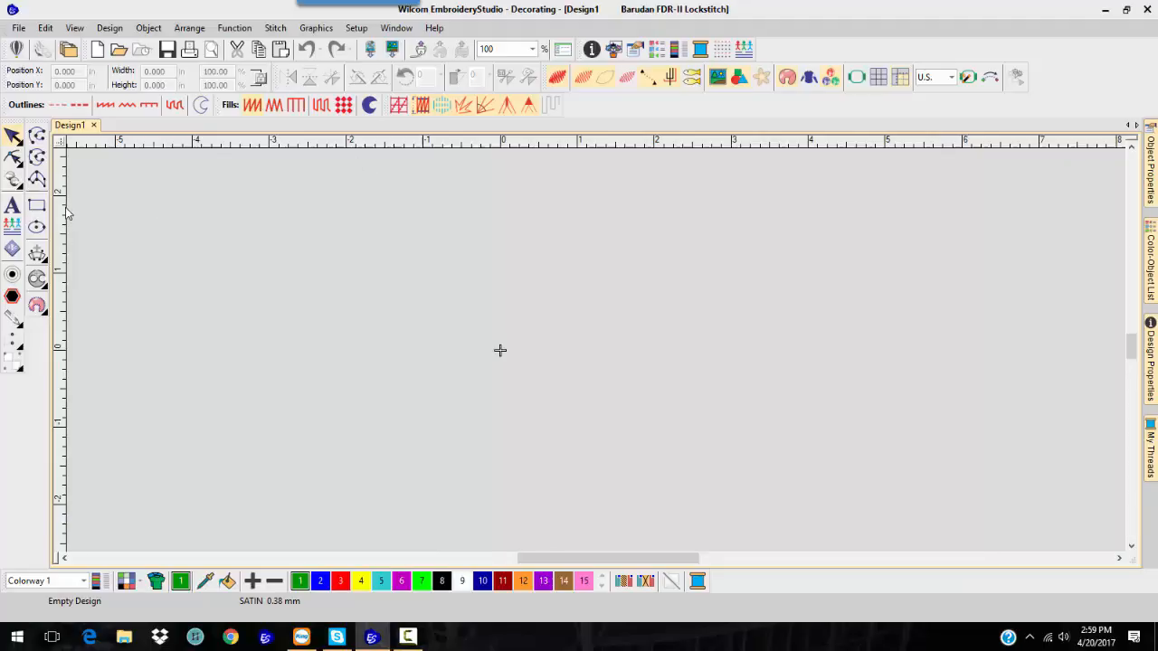
mouse_move(403, 237)
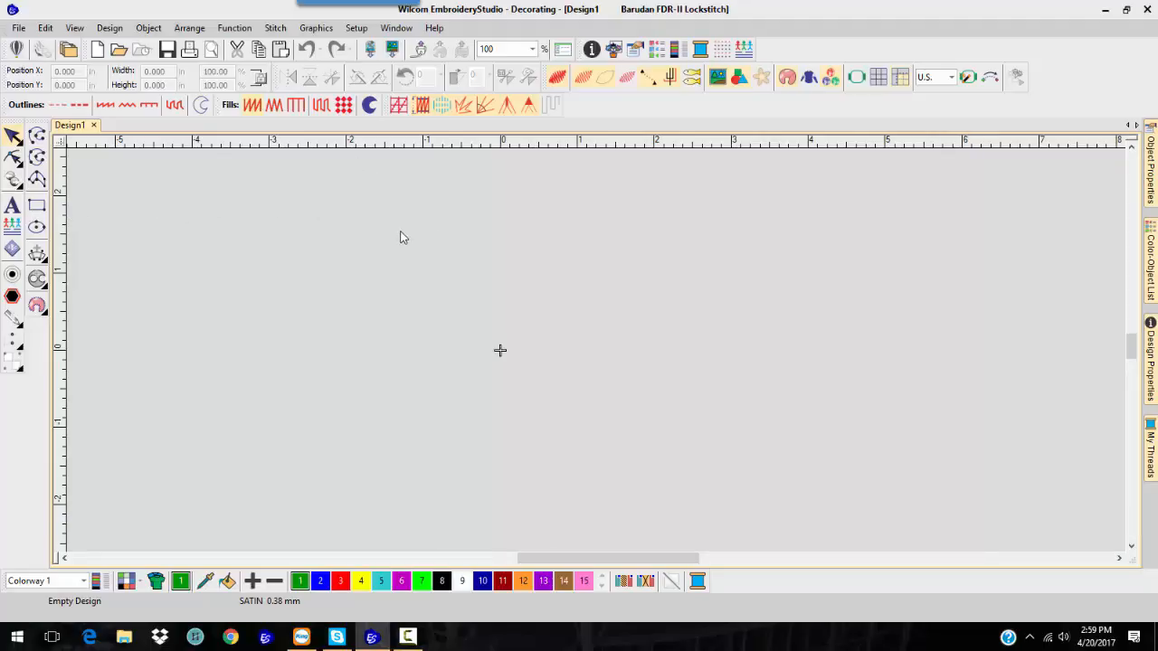
mouse_move(359, 228)
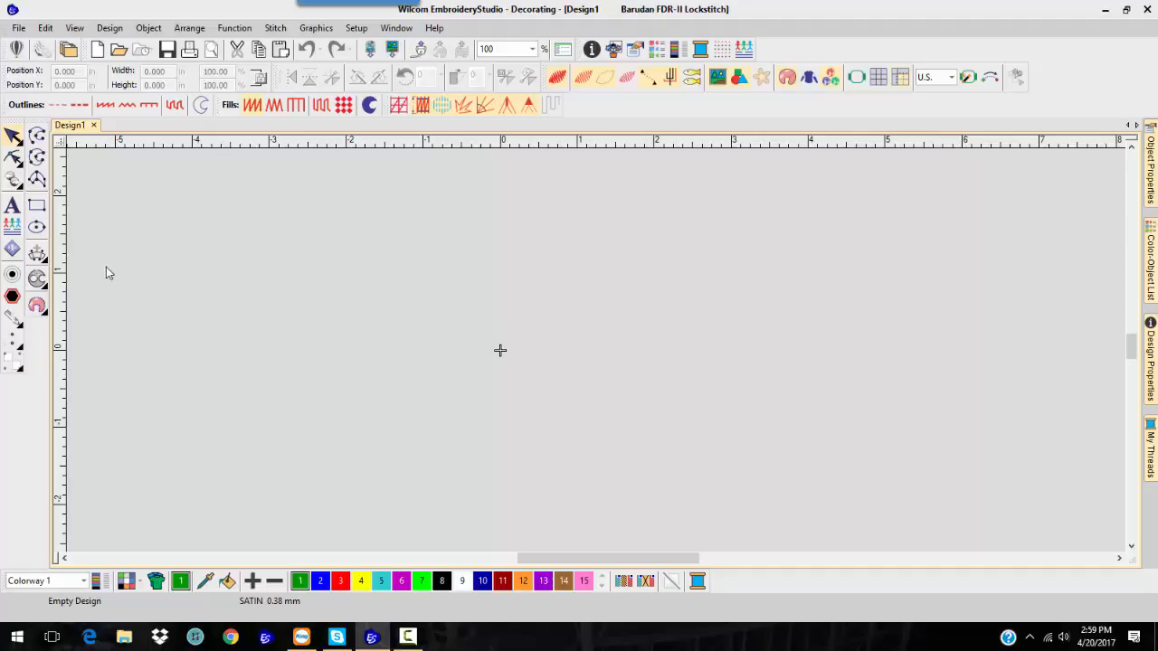
mouse_move(32, 113)
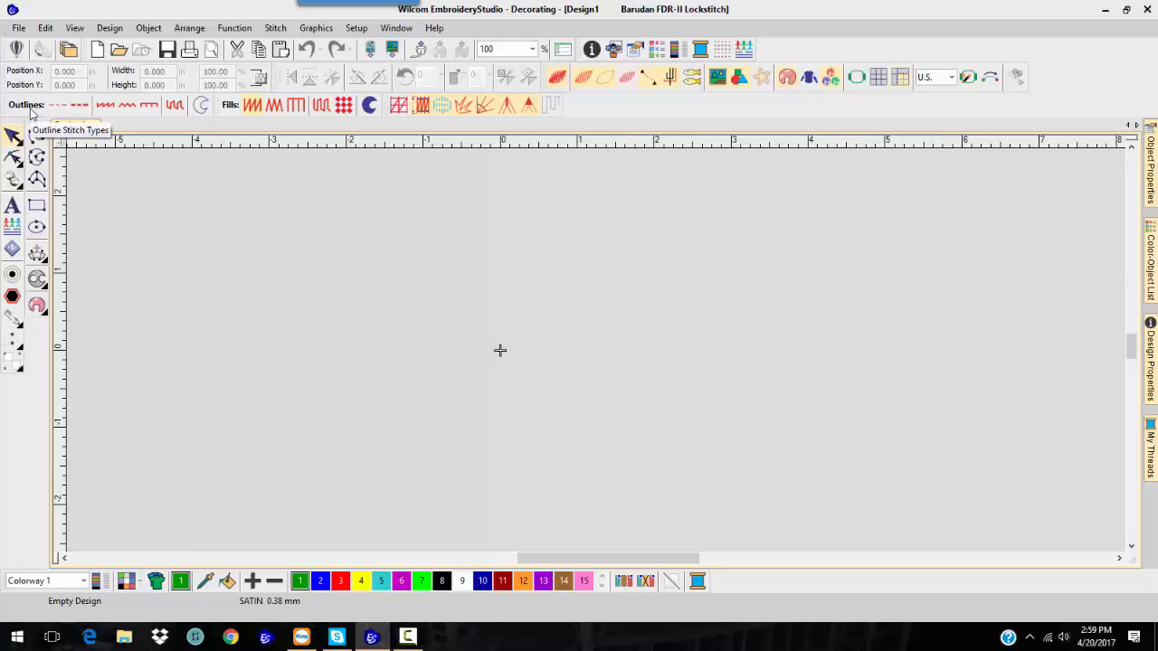
mouse_move(80, 104)
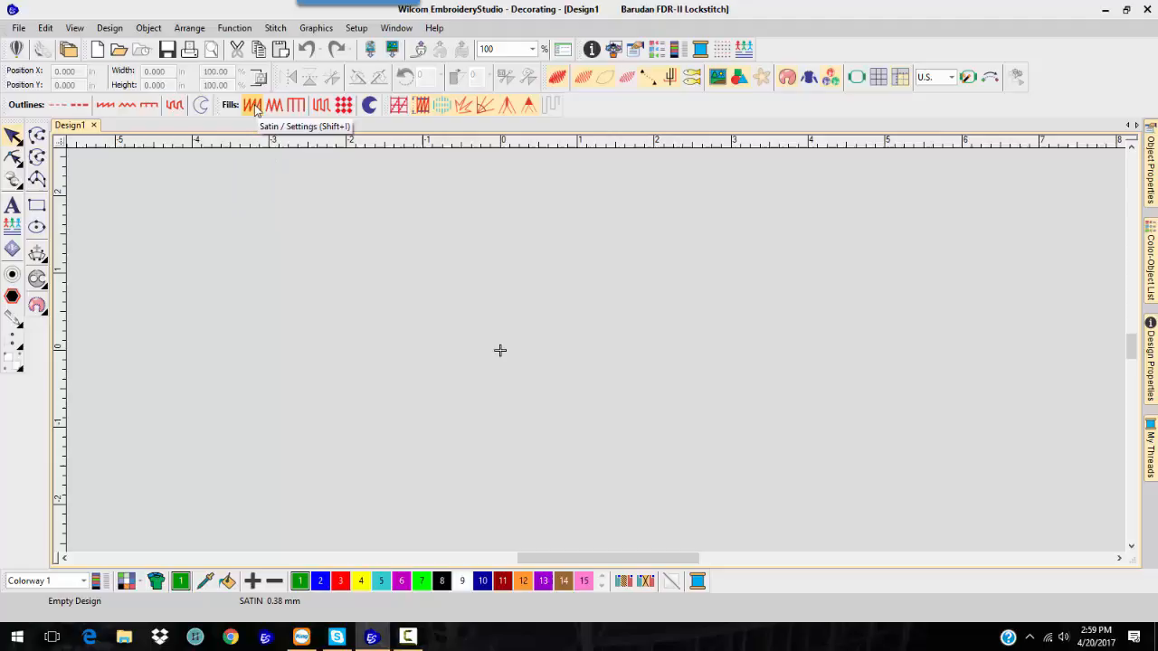
mouse_move(253, 105)
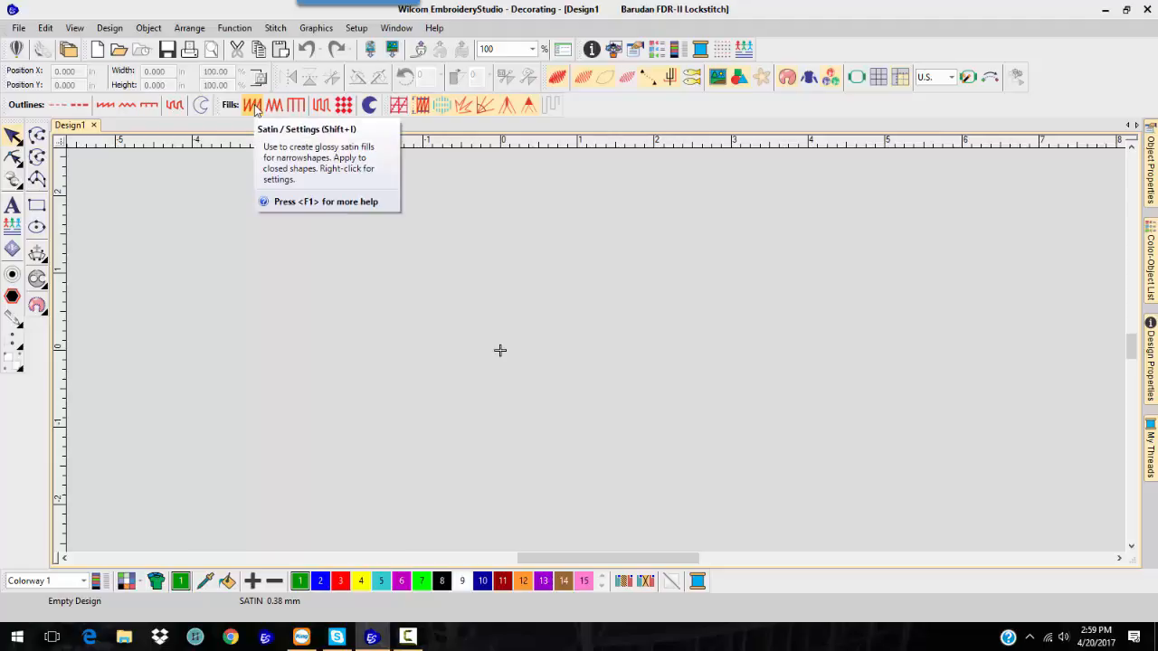
mouse_move(274, 105)
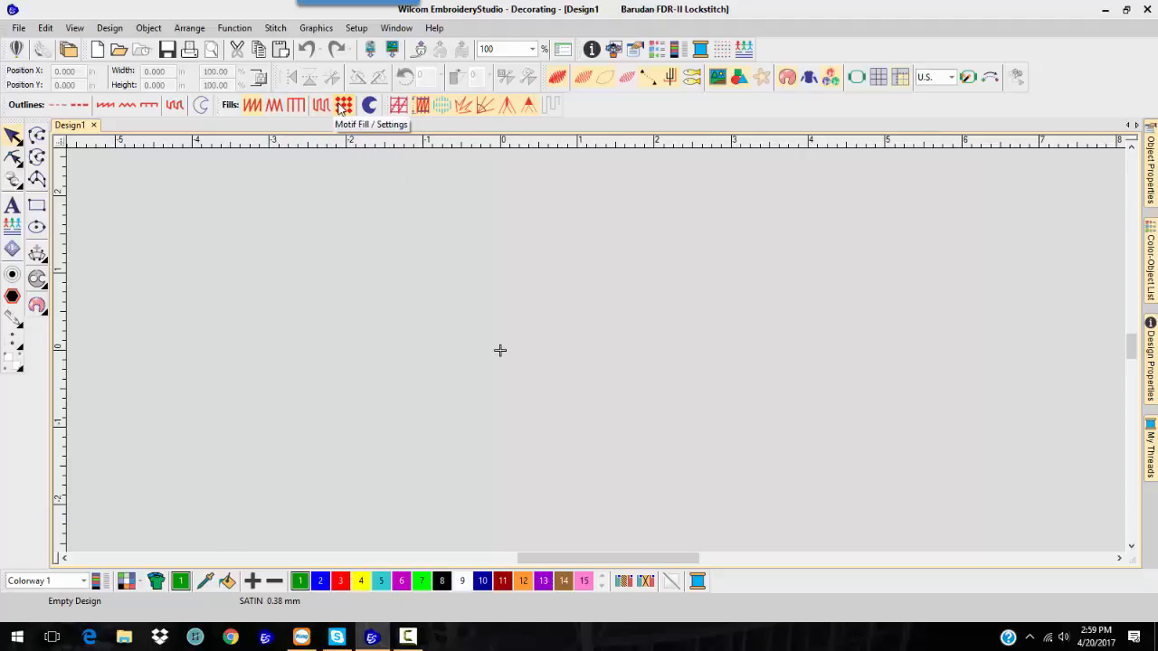
mouse_move(302, 270)
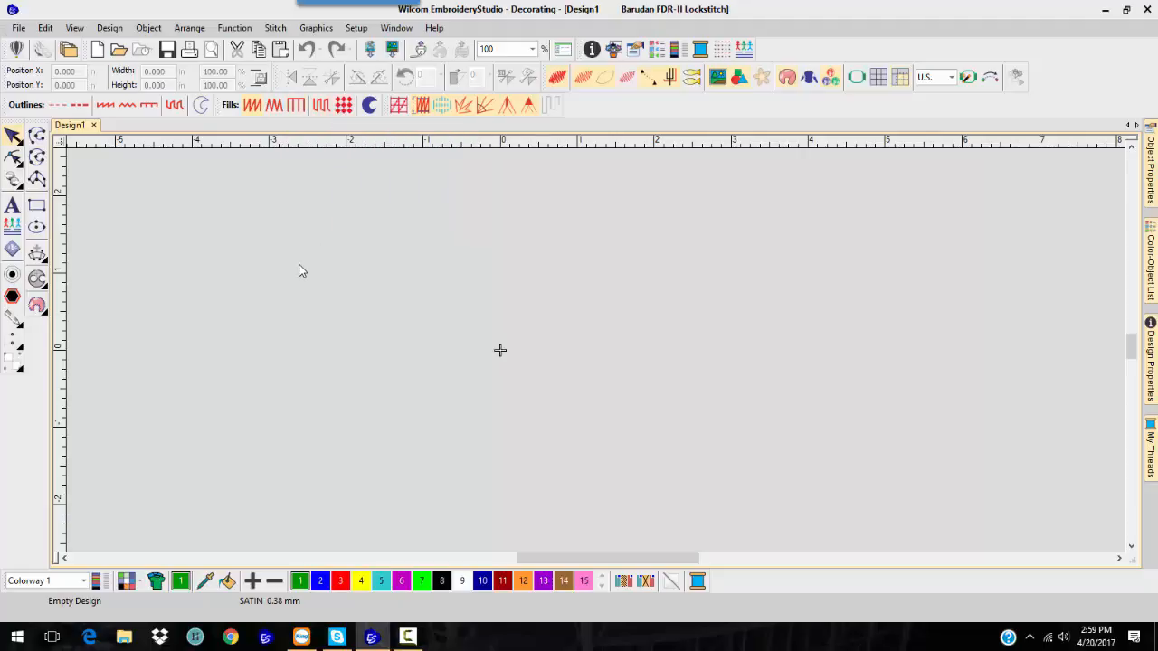
mouse_move(249, 238)
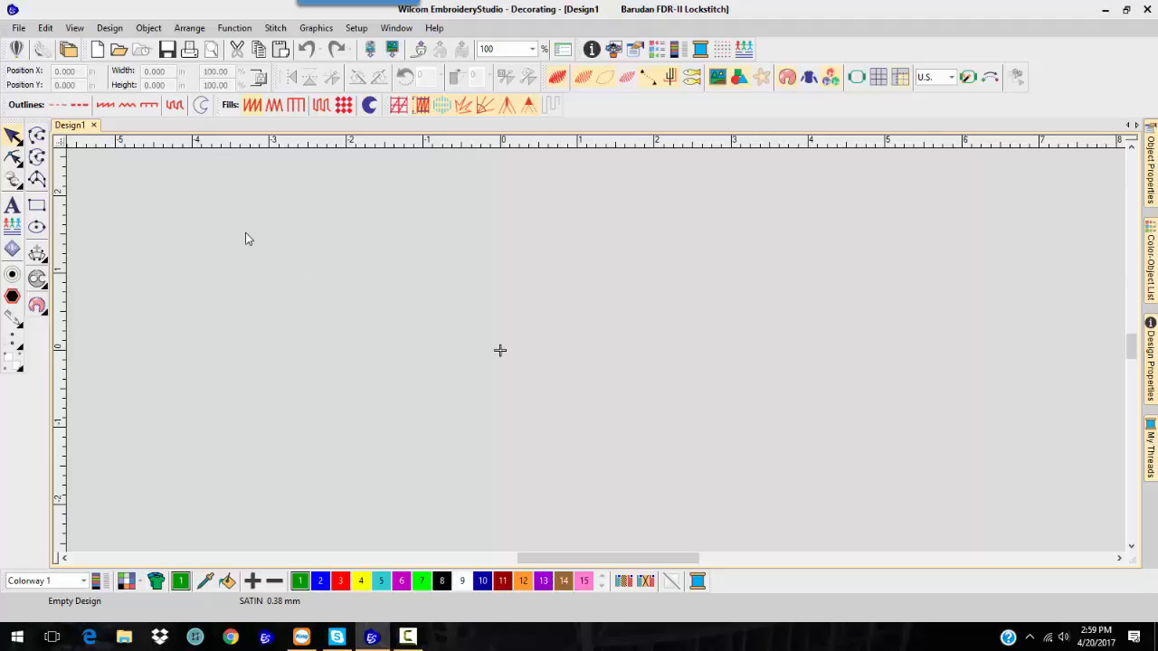
mouse_move(240, 208)
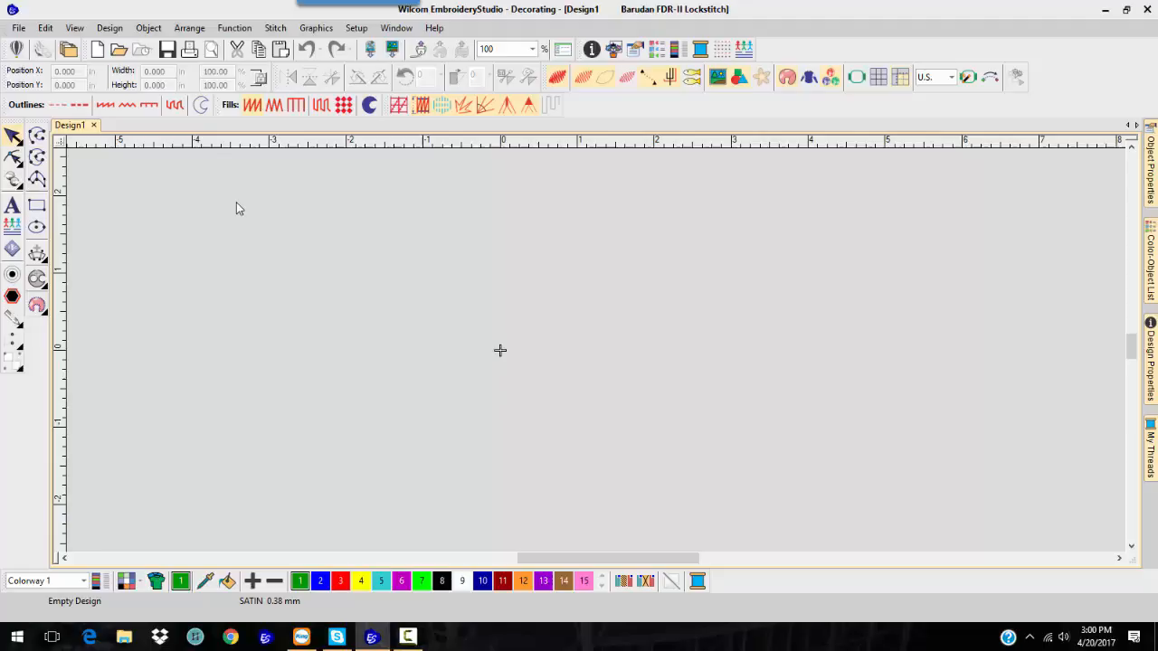
mouse_move(233, 218)
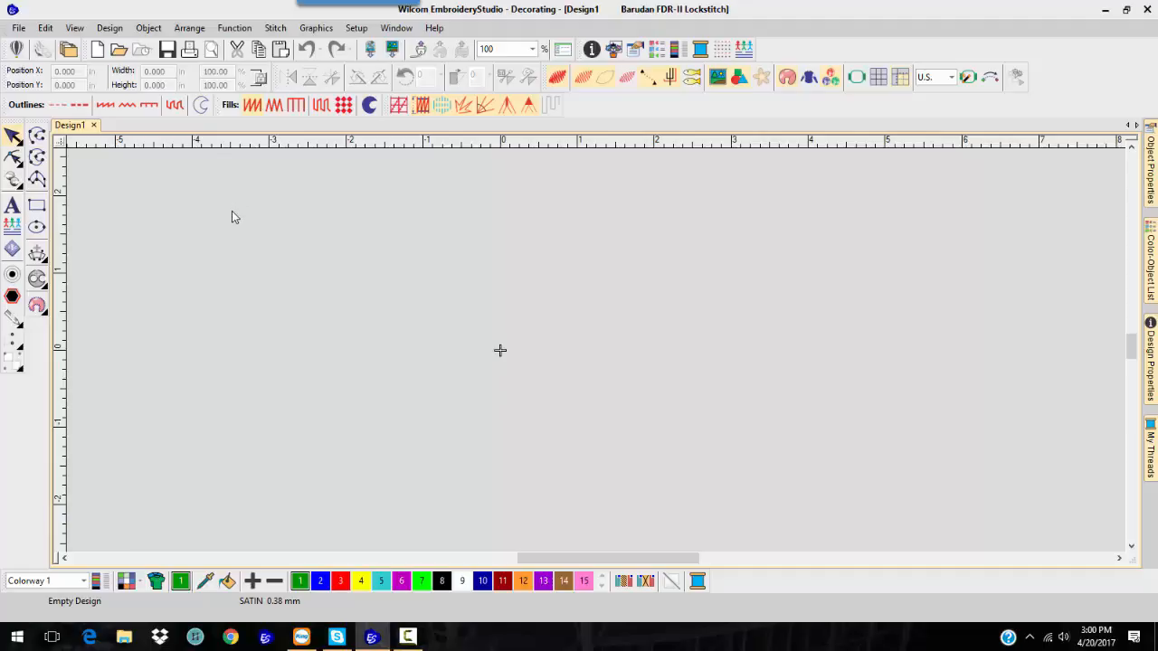
mouse_move(251, 217)
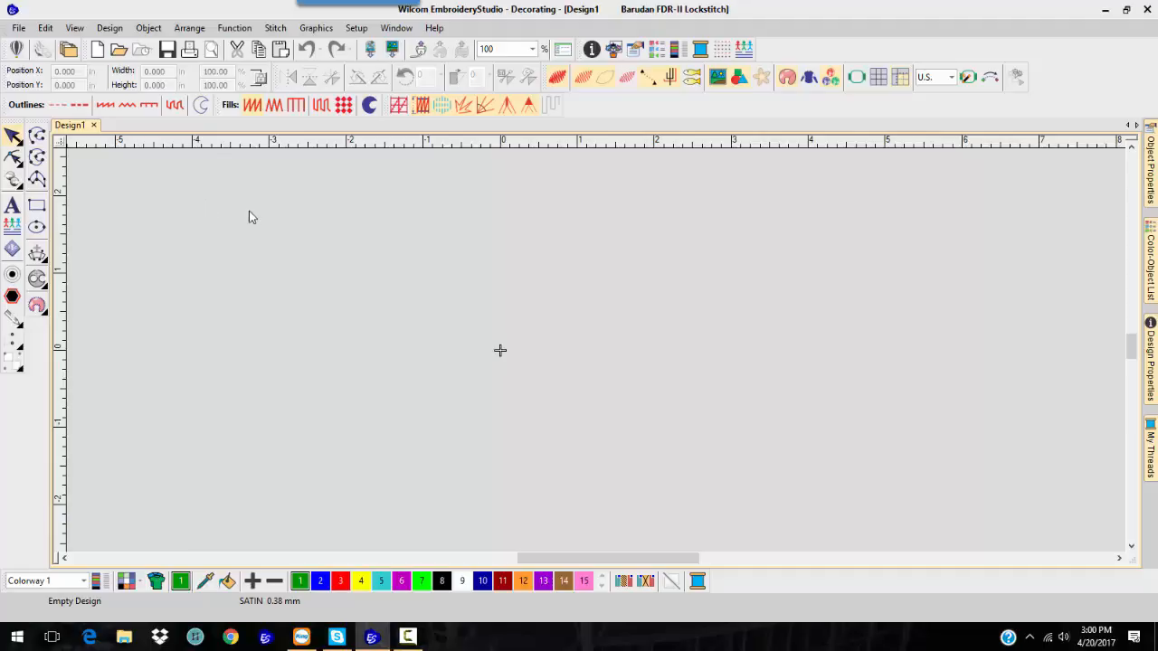
mouse_move(242, 224)
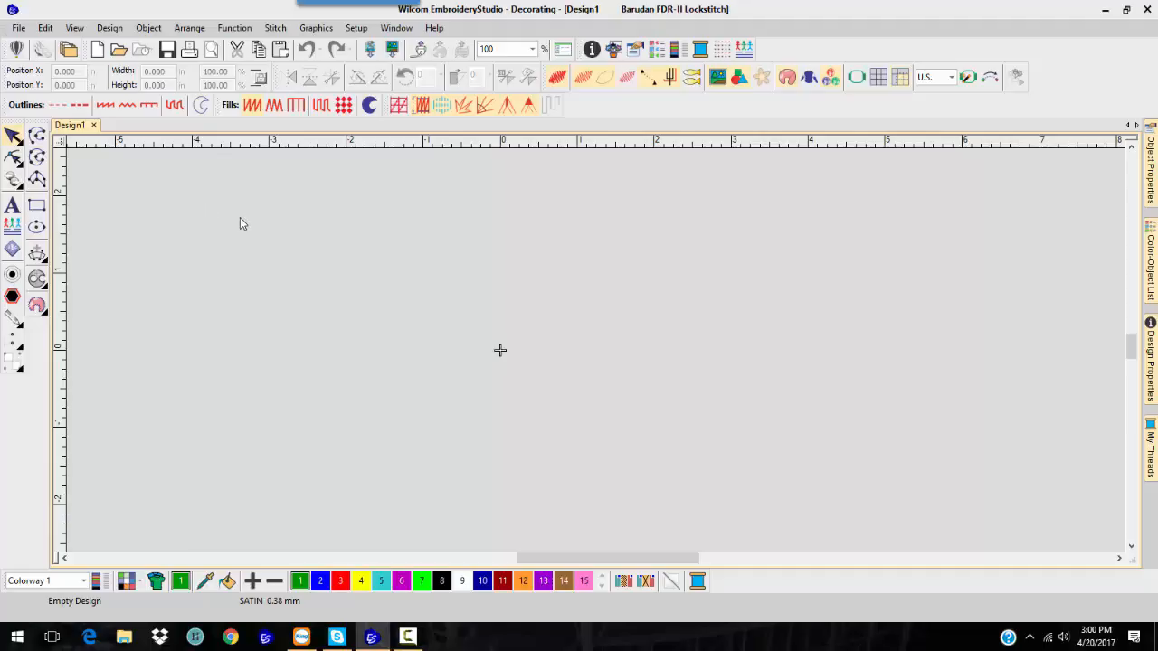
mouse_move(224, 224)
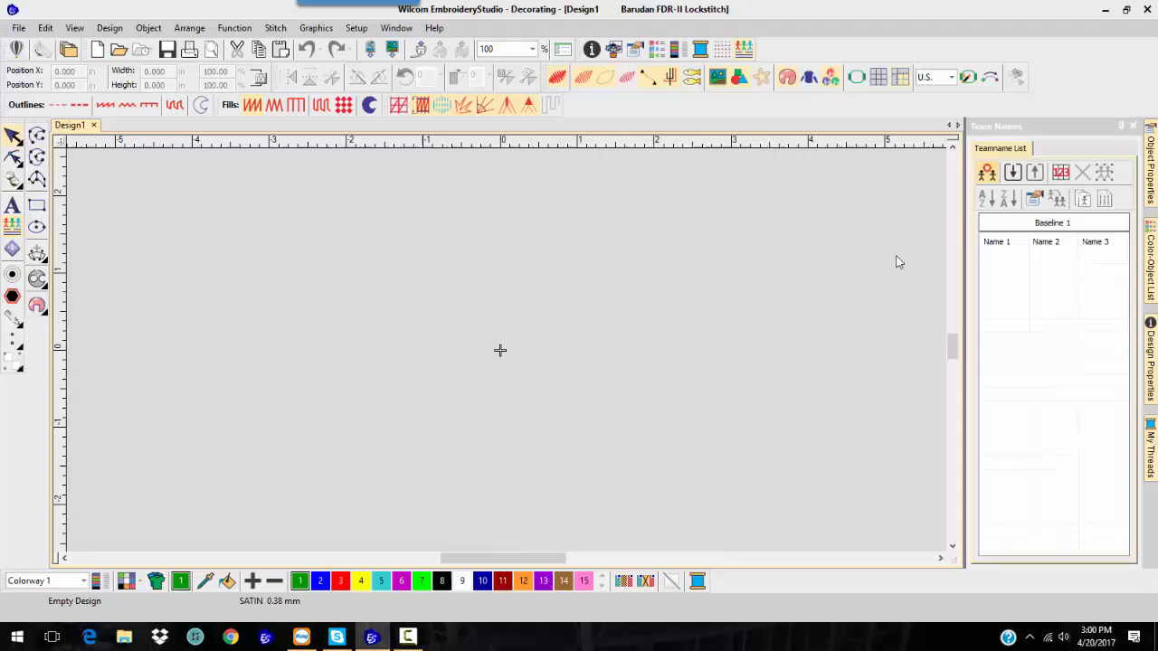
mouse_move(986, 158)
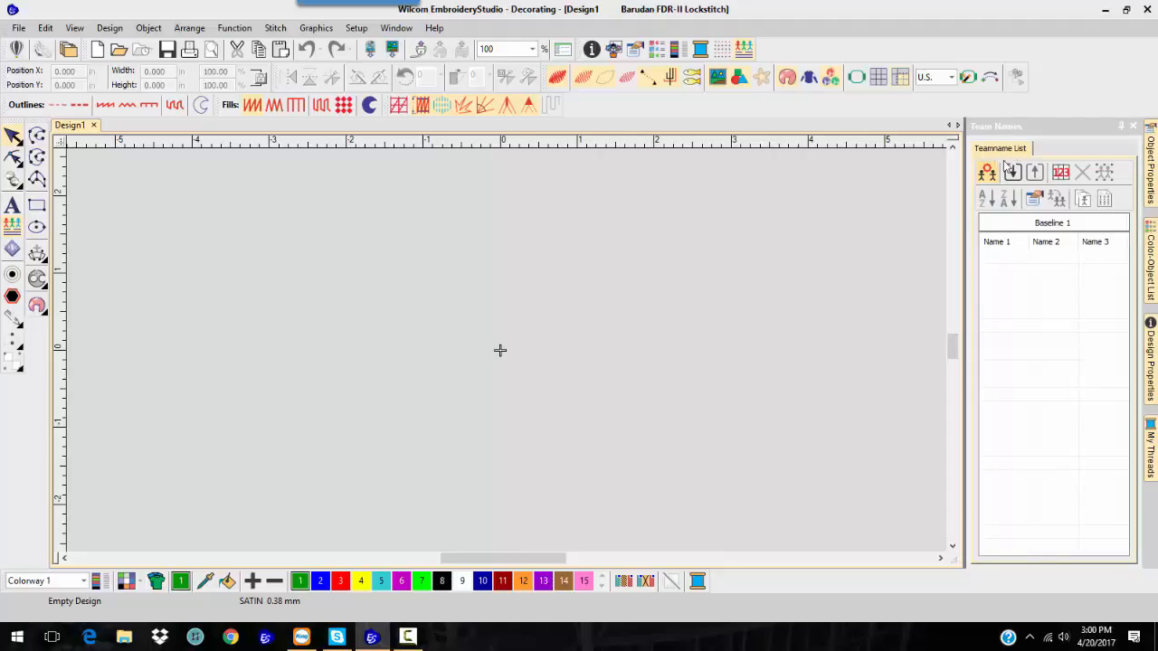
Step: Load all five Sample Team members into the team name list and generate their names
left_click(987, 172)
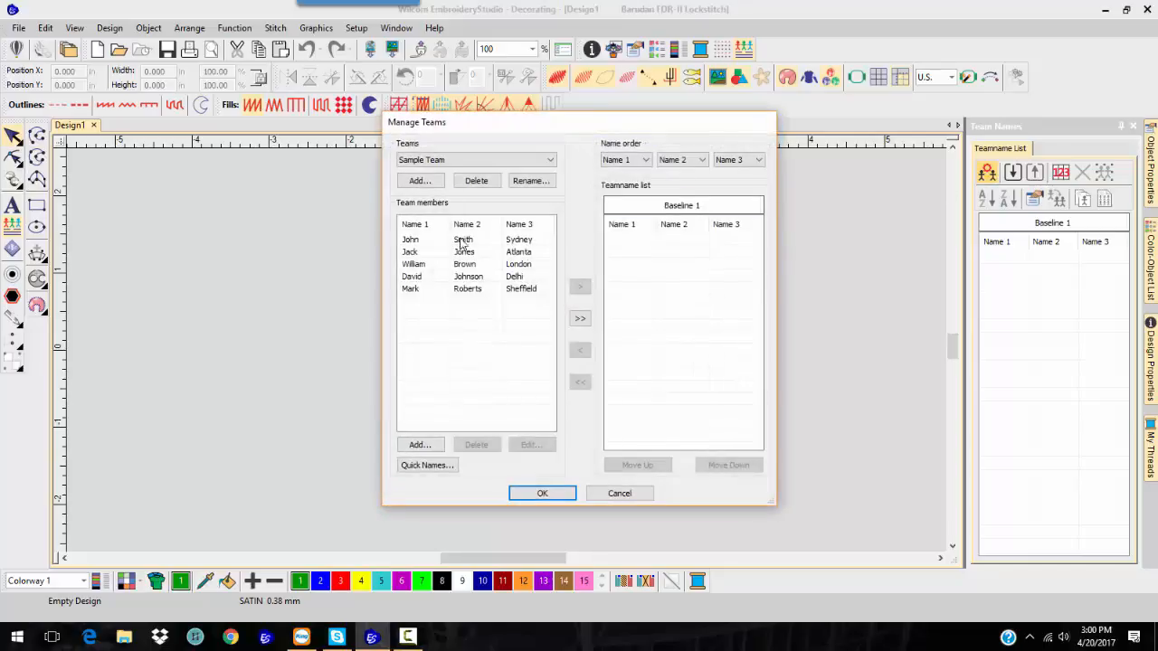
left_click(579, 319)
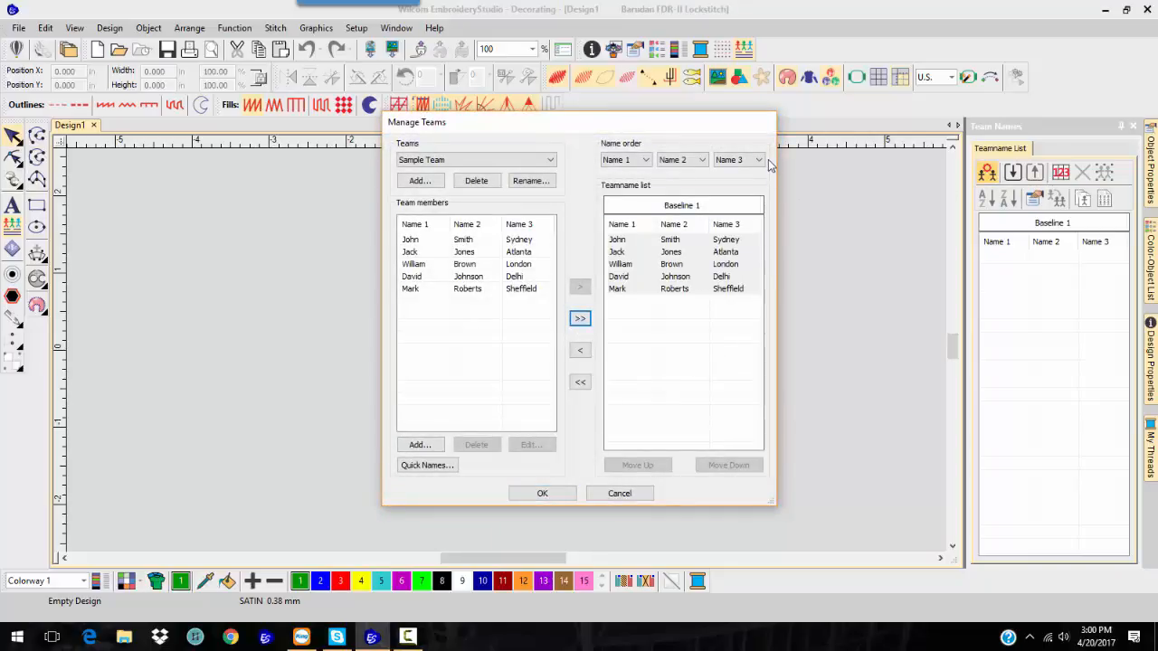
left_click(758, 159)
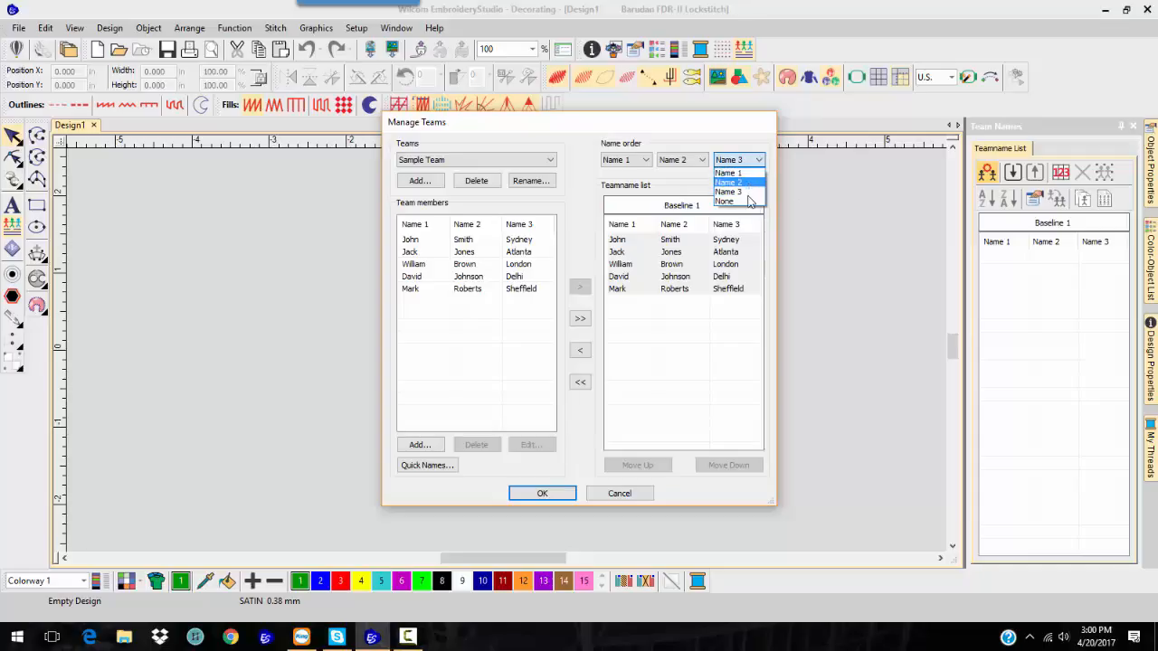
left_click(724, 201)
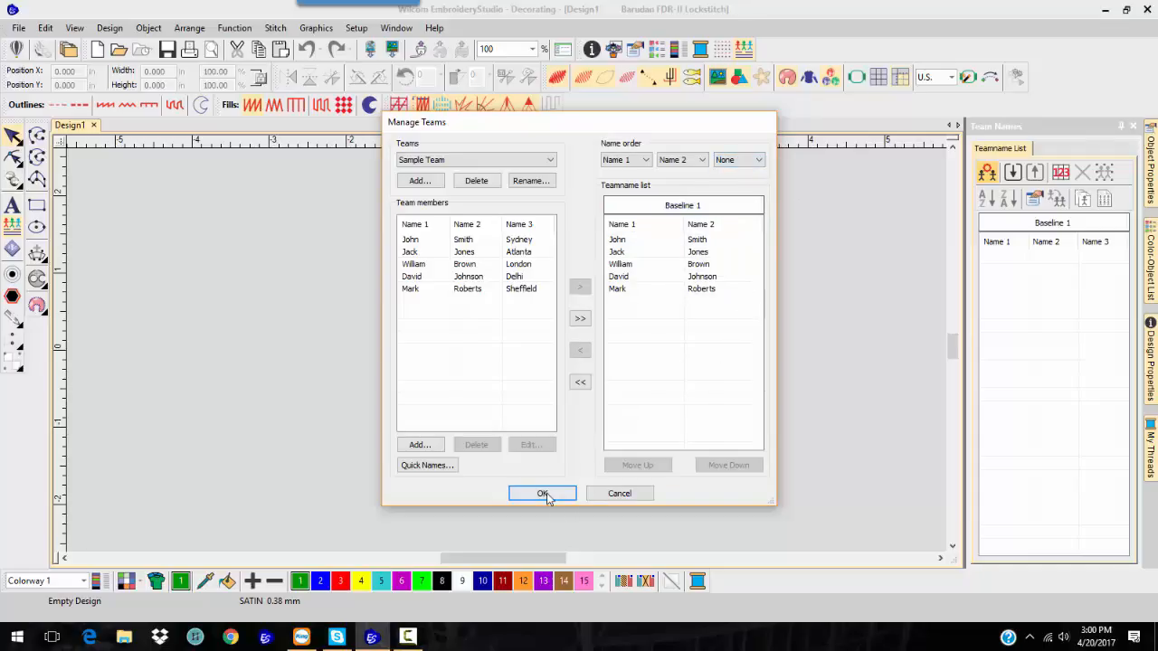
left_click(543, 493)
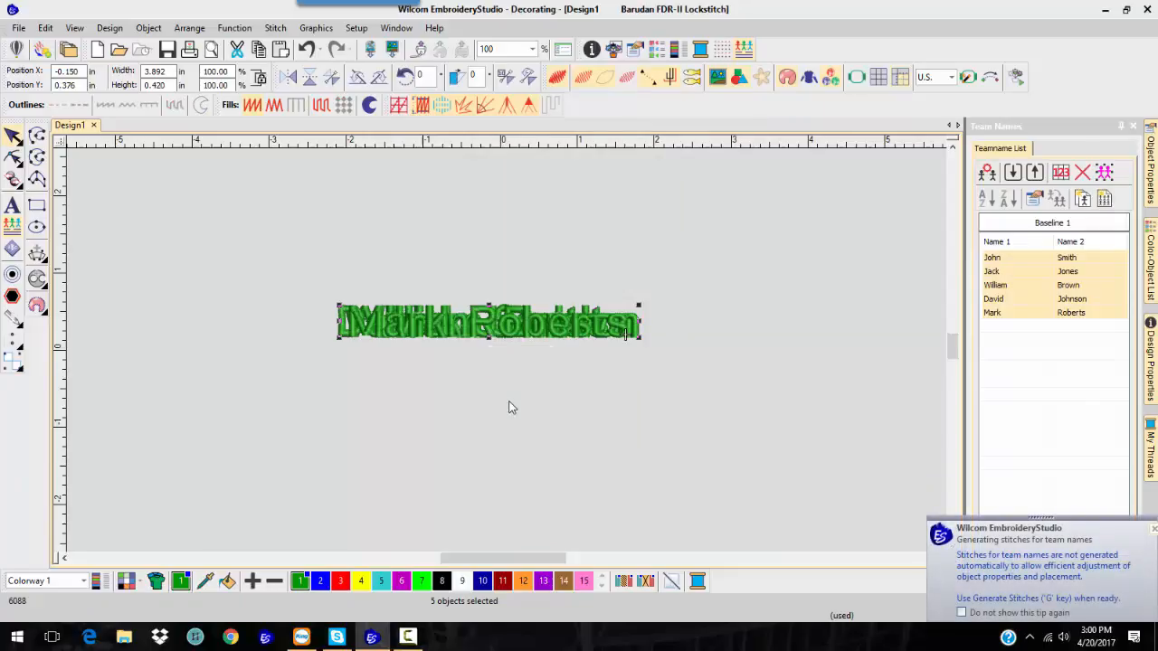
mouse_move(797, 414)
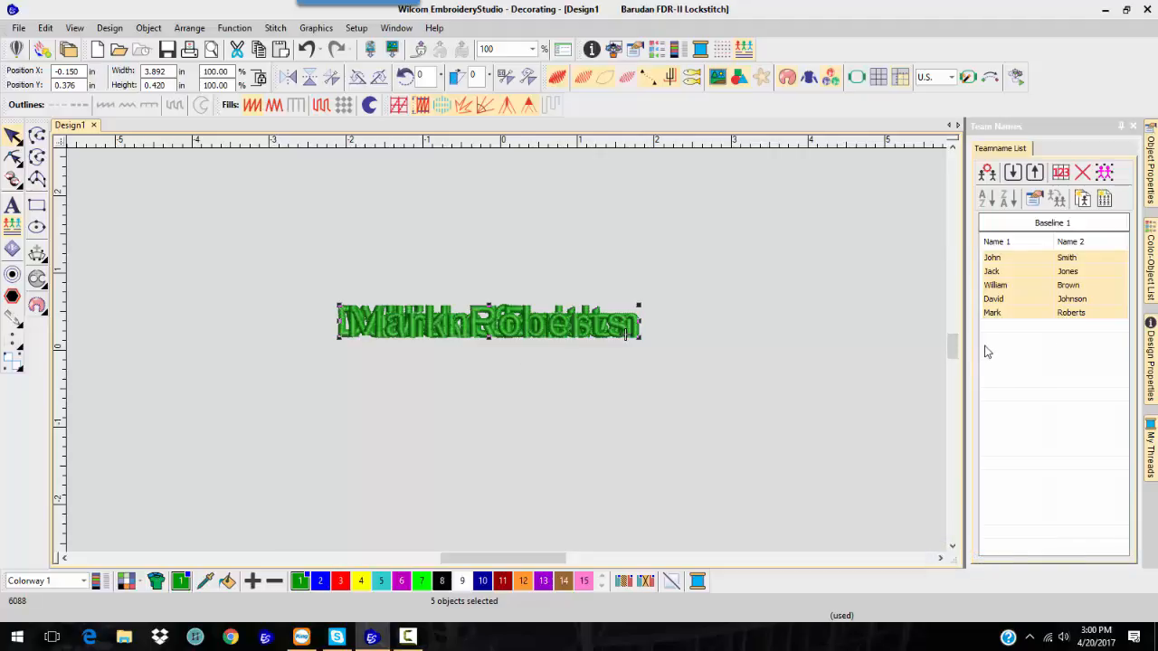
mouse_move(996, 199)
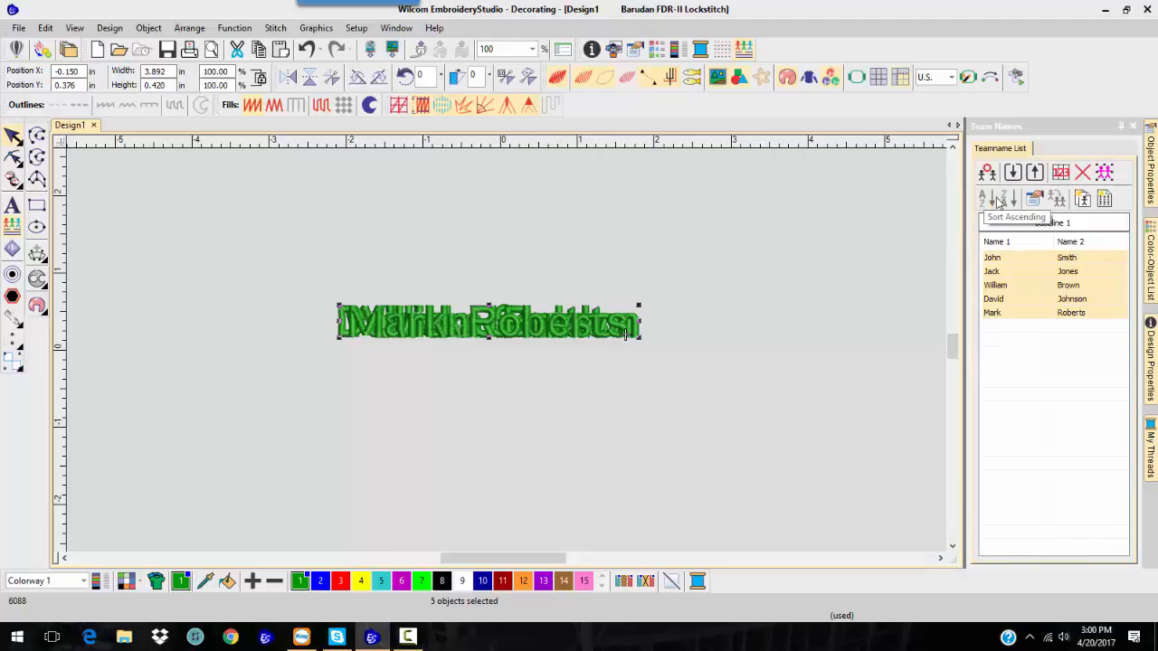
Step: Select the John Smith entry to display only that name with its lettering properties
left_click(1035, 198)
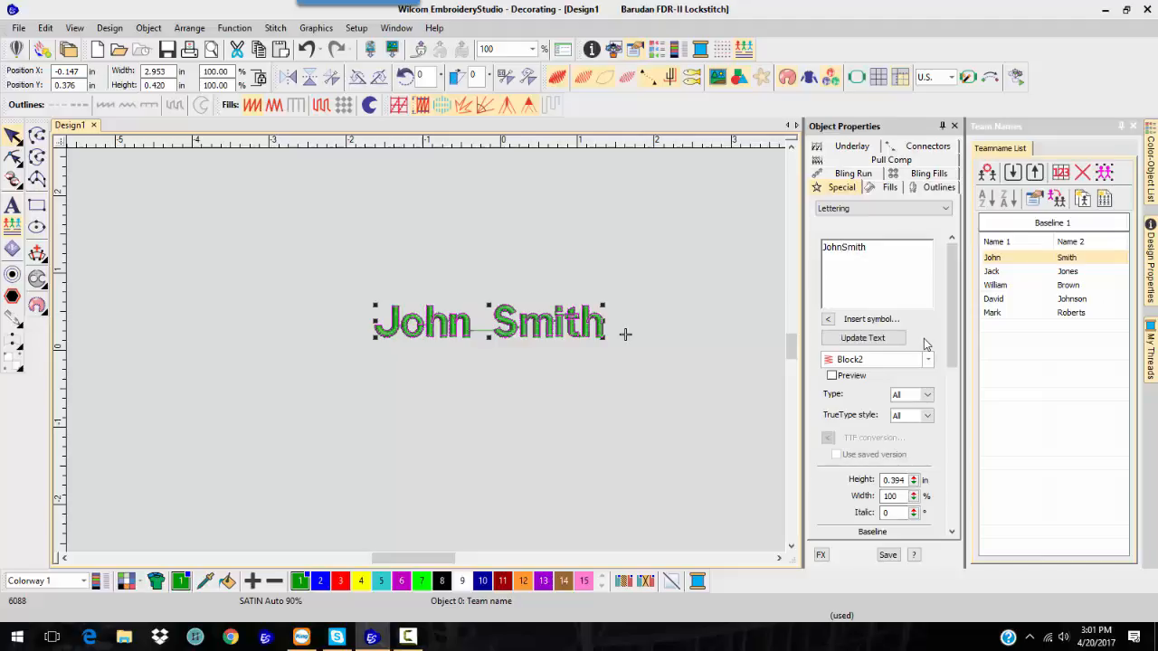
Step: Break John Smith's lettering onto two lines, update it, then select Jack Jones
left_click(863, 337)
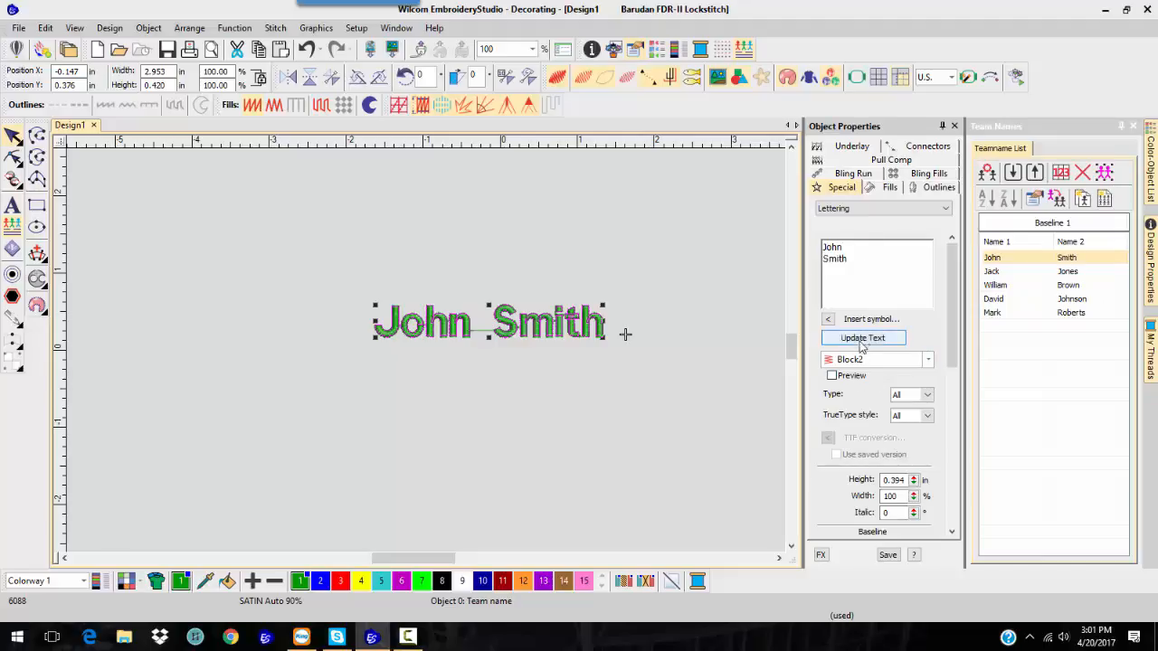
left_click(862, 337)
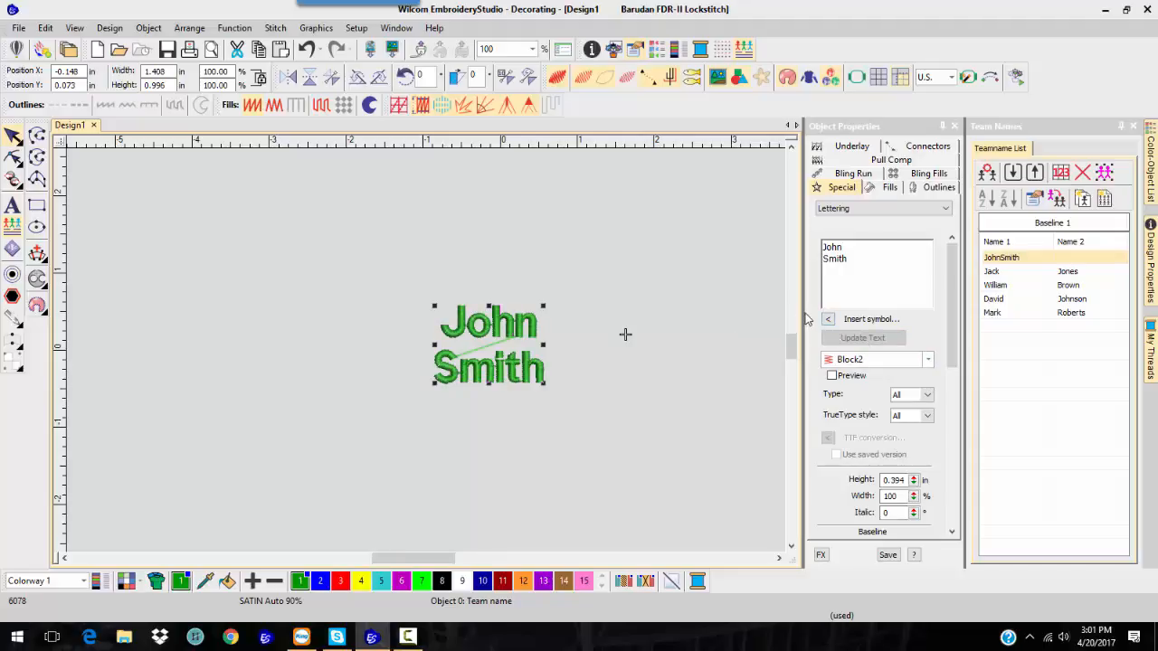
mouse_move(1045, 274)
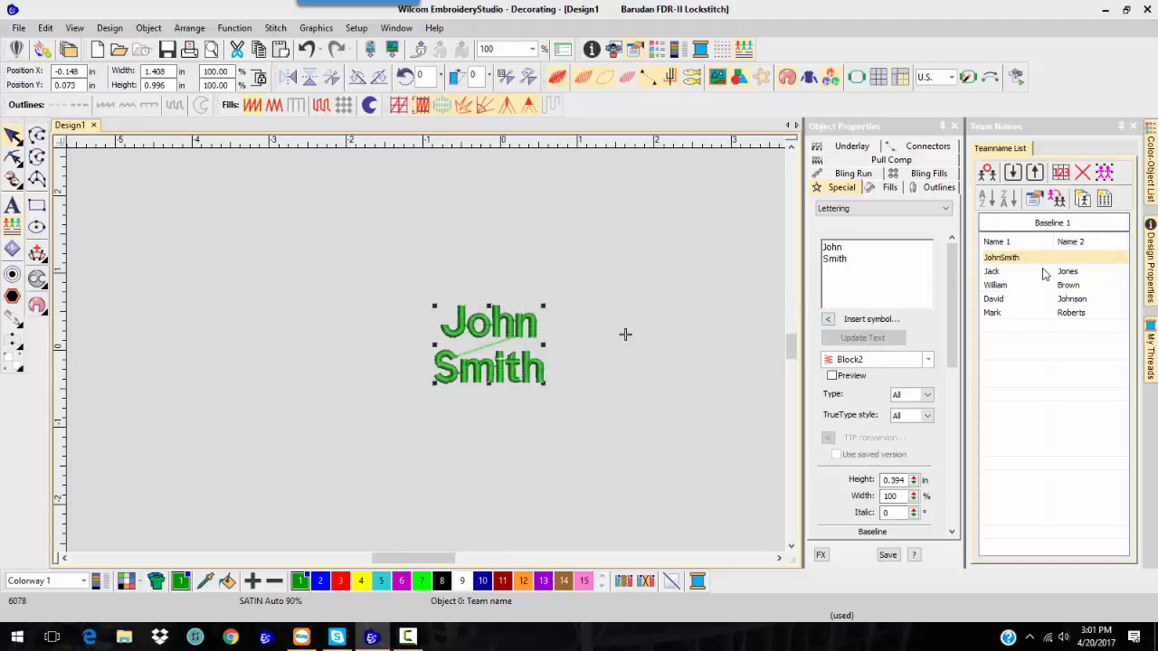
left_click(1023, 270)
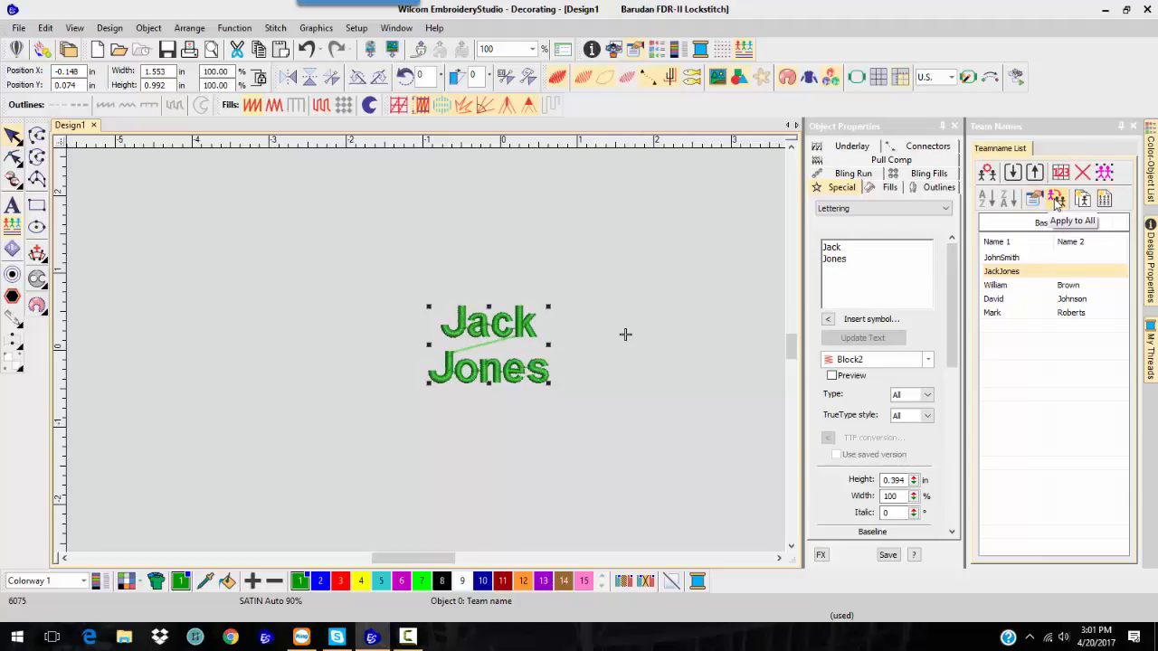
mouse_move(1056, 199)
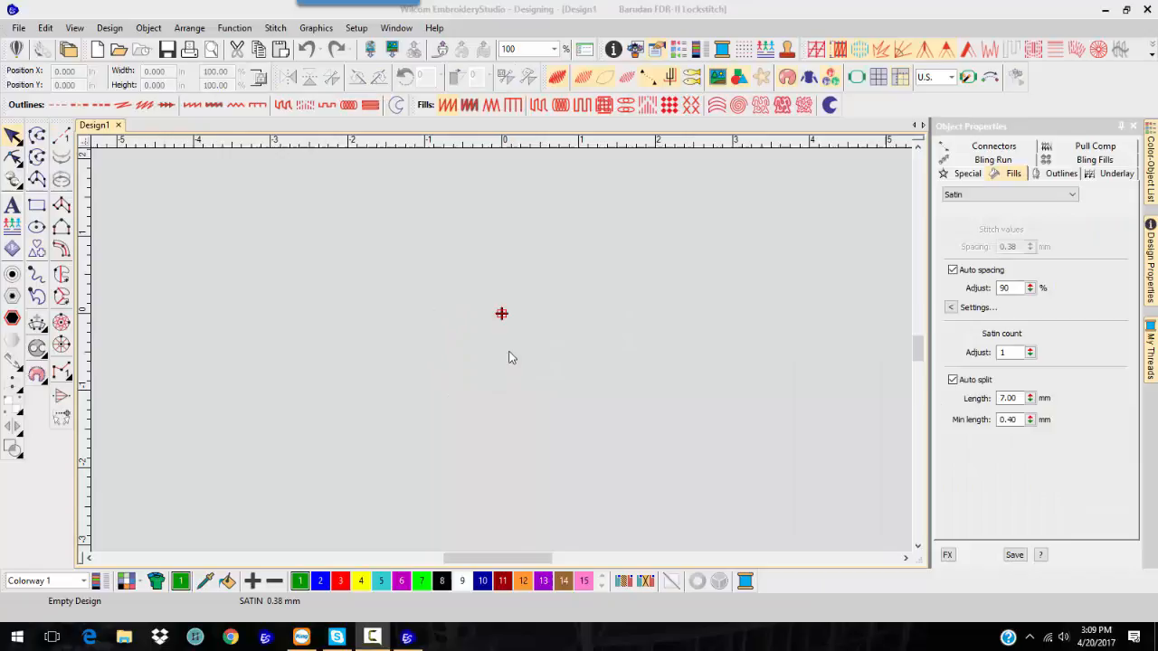
mouse_move(483, 263)
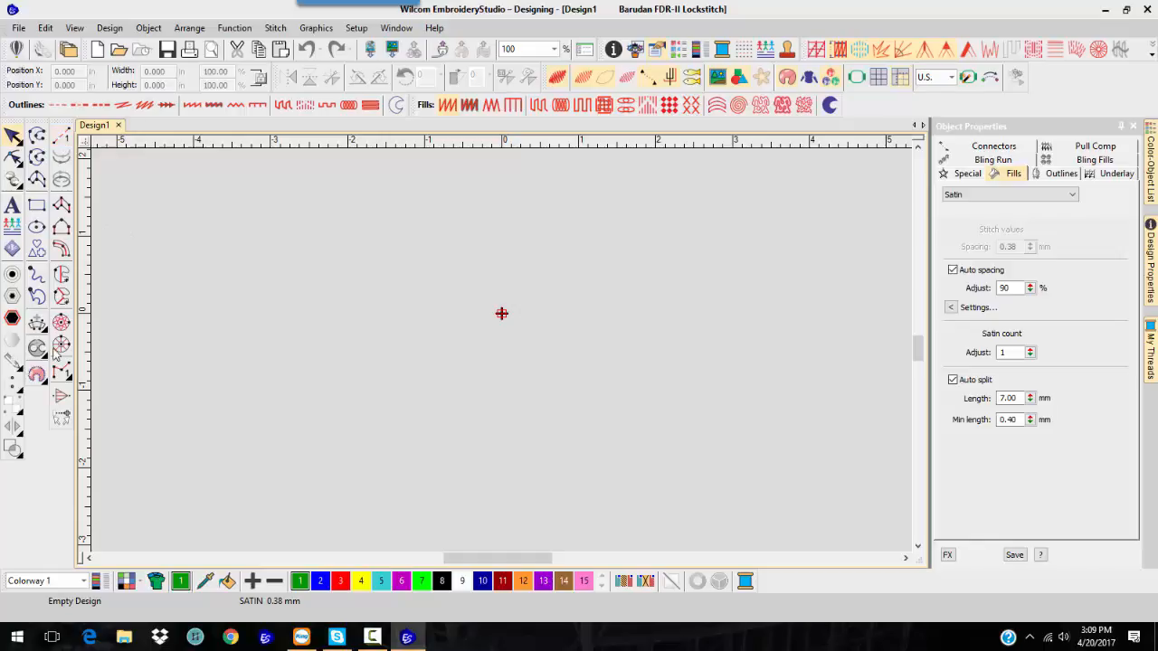
mouse_move(57, 437)
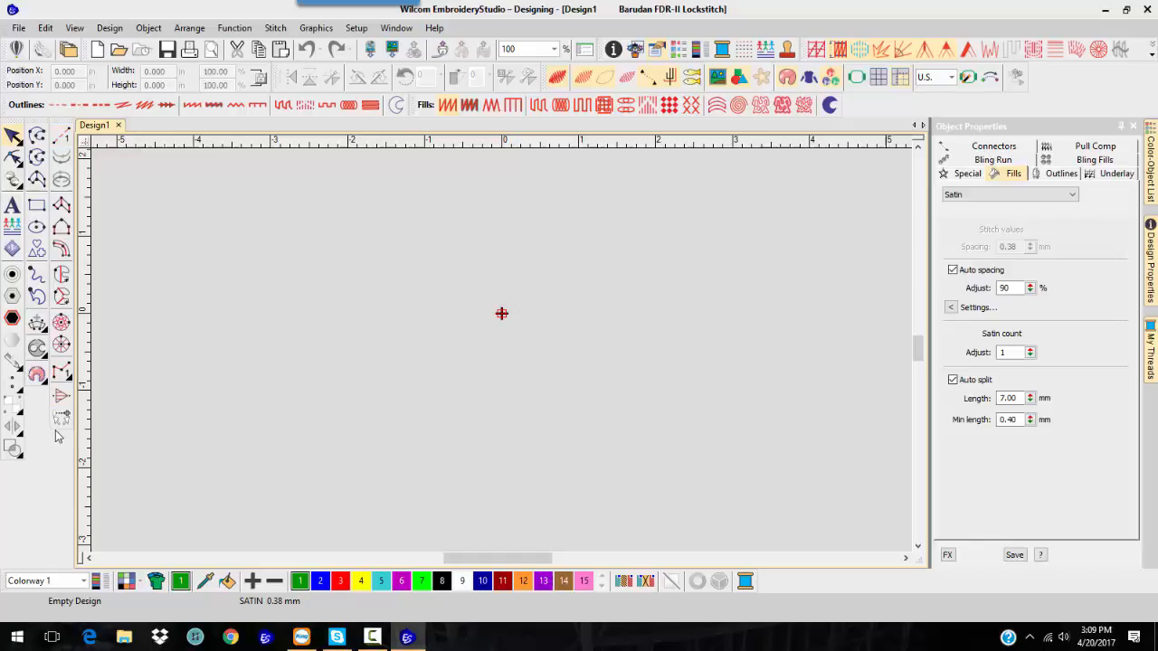
mouse_move(61, 133)
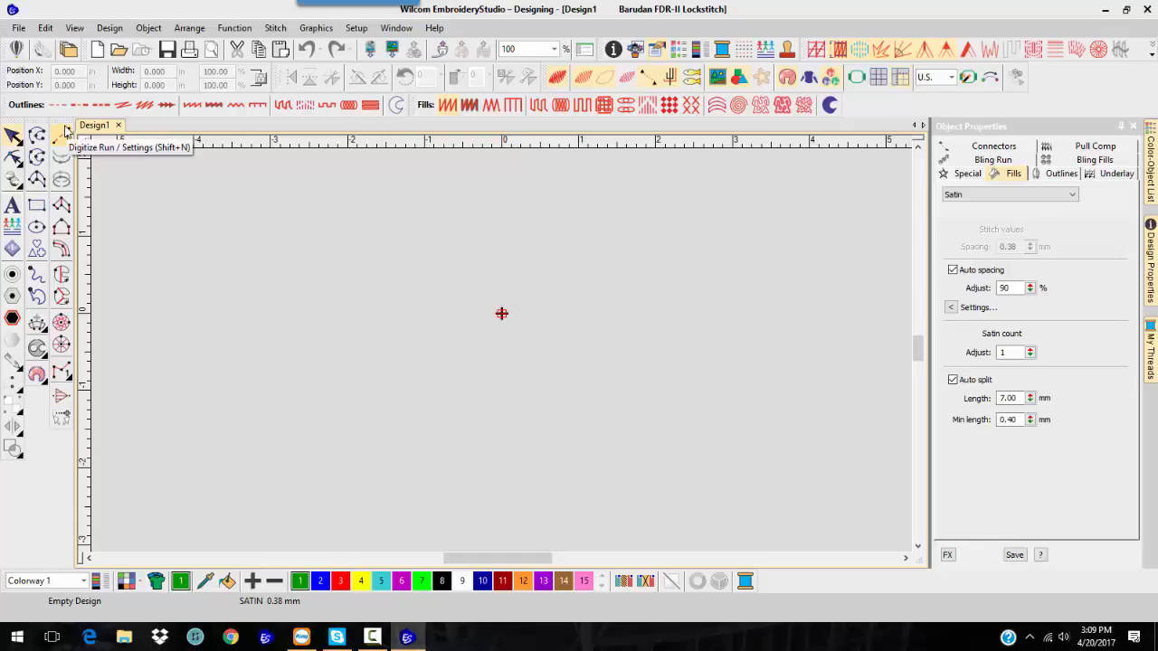
mouse_move(140, 283)
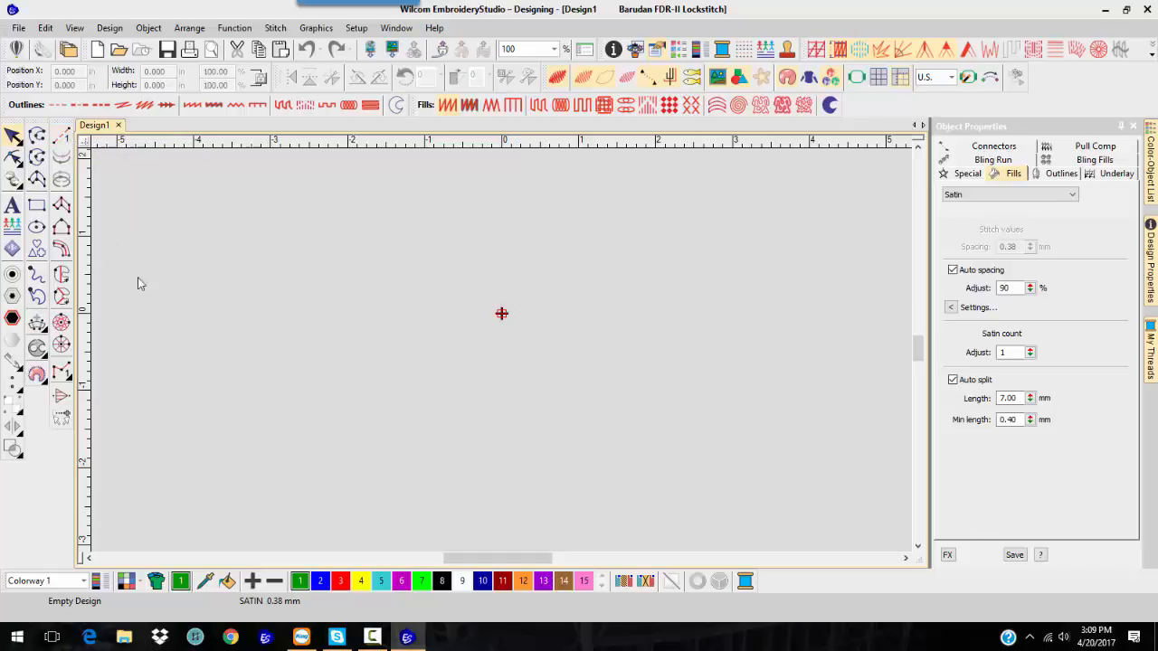
mouse_move(63, 136)
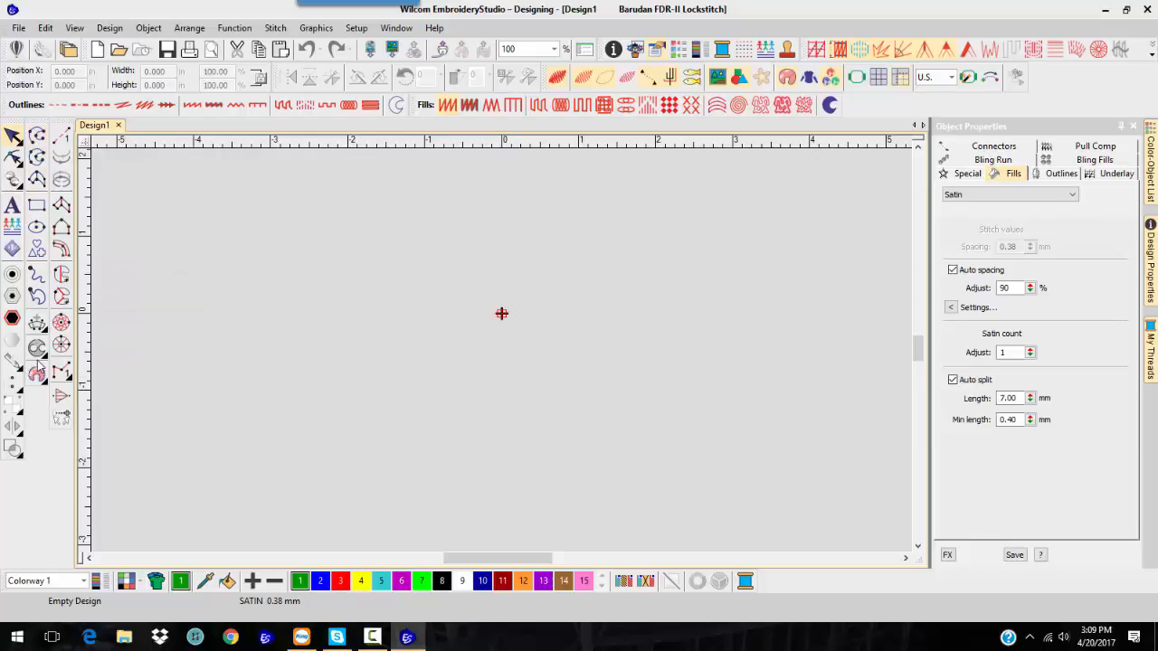
mouse_move(281, 240)
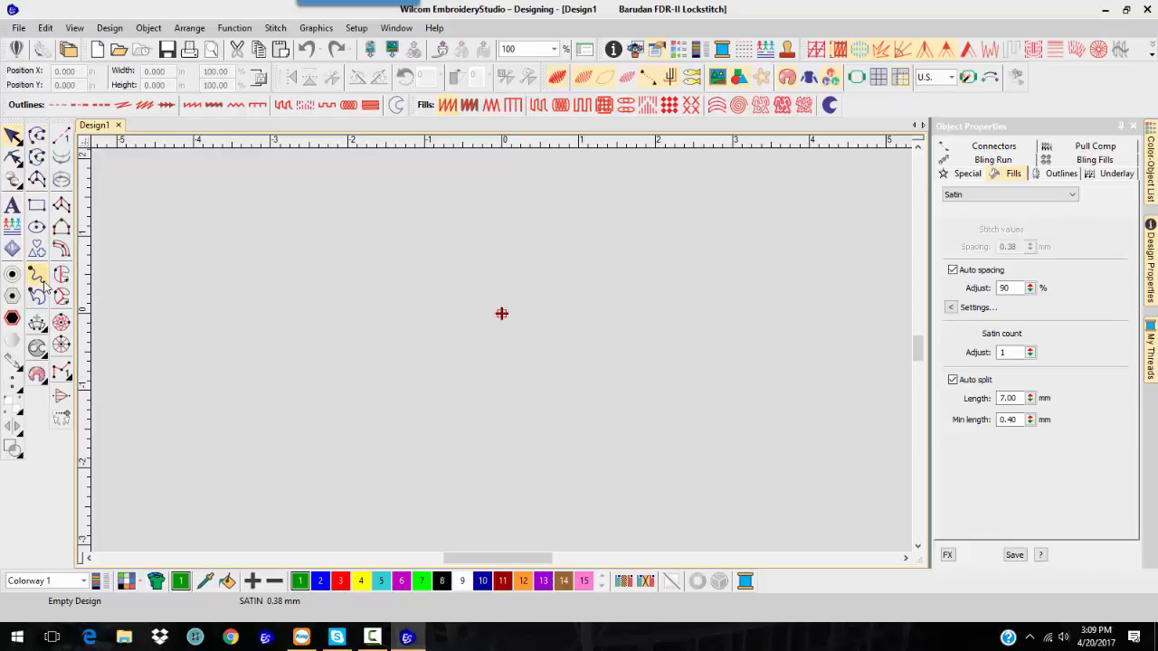
mouse_move(37, 296)
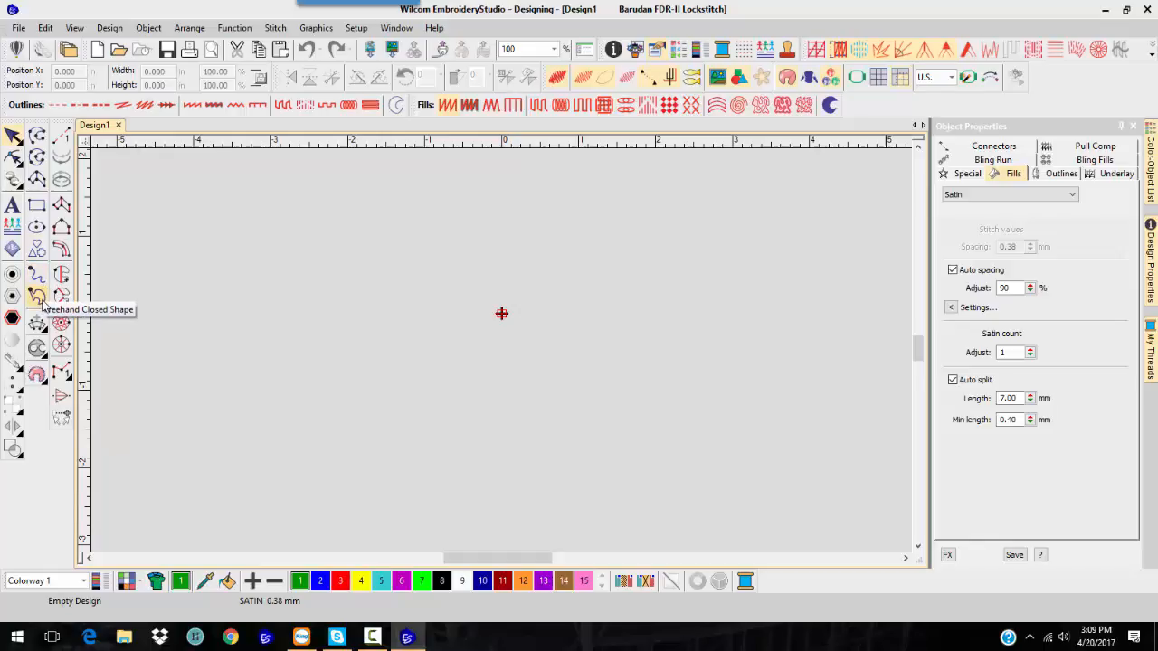
mouse_move(37, 296)
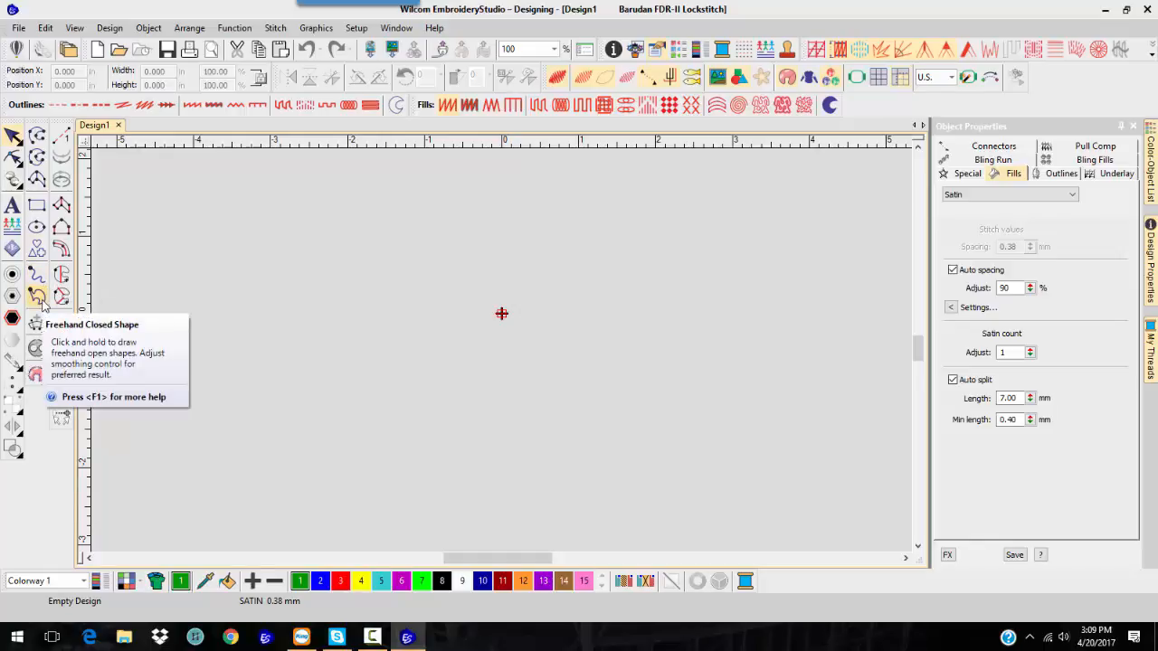
mouse_move(316, 279)
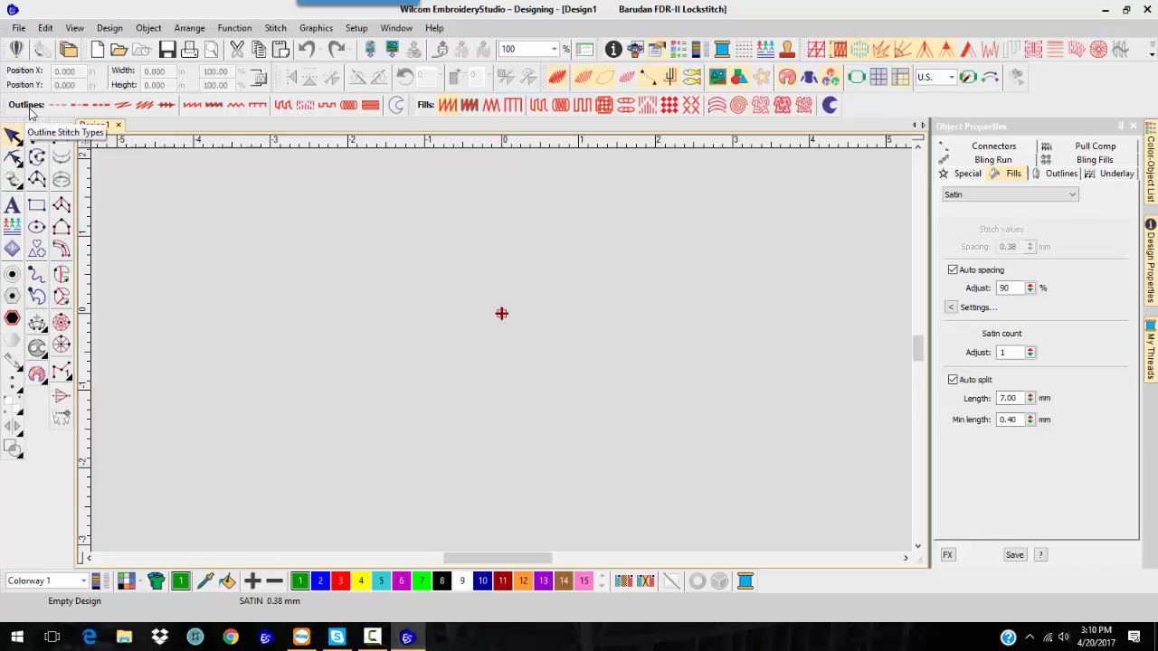
mouse_move(58, 105)
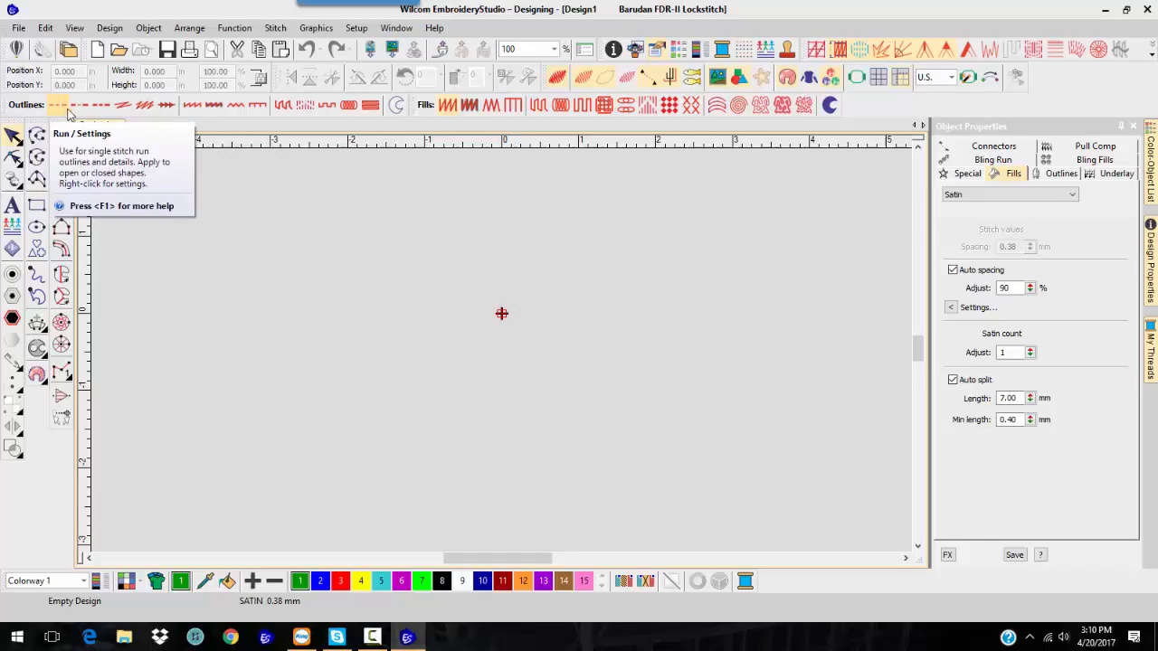
mouse_move(351, 105)
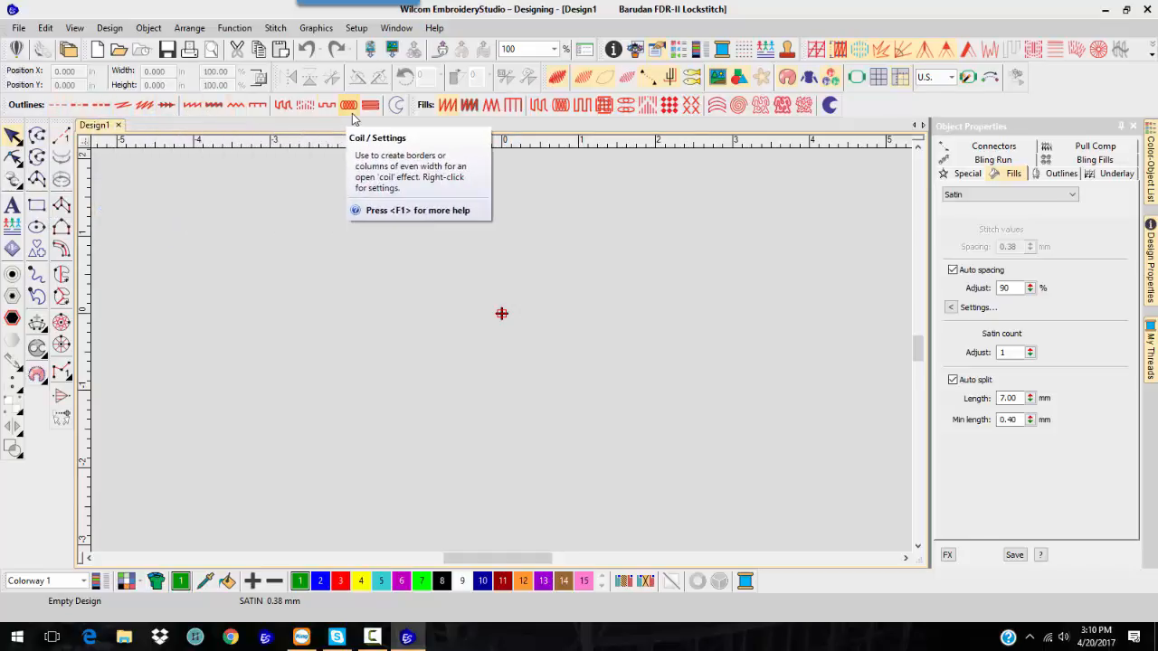
mouse_move(647, 104)
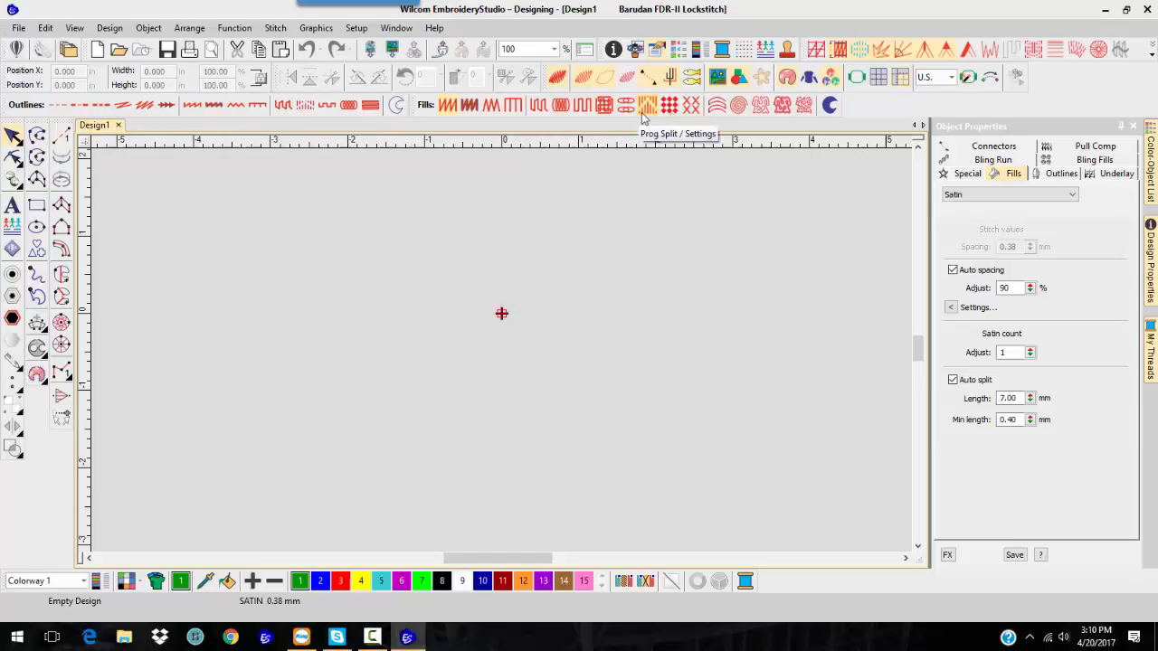
mouse_move(466, 235)
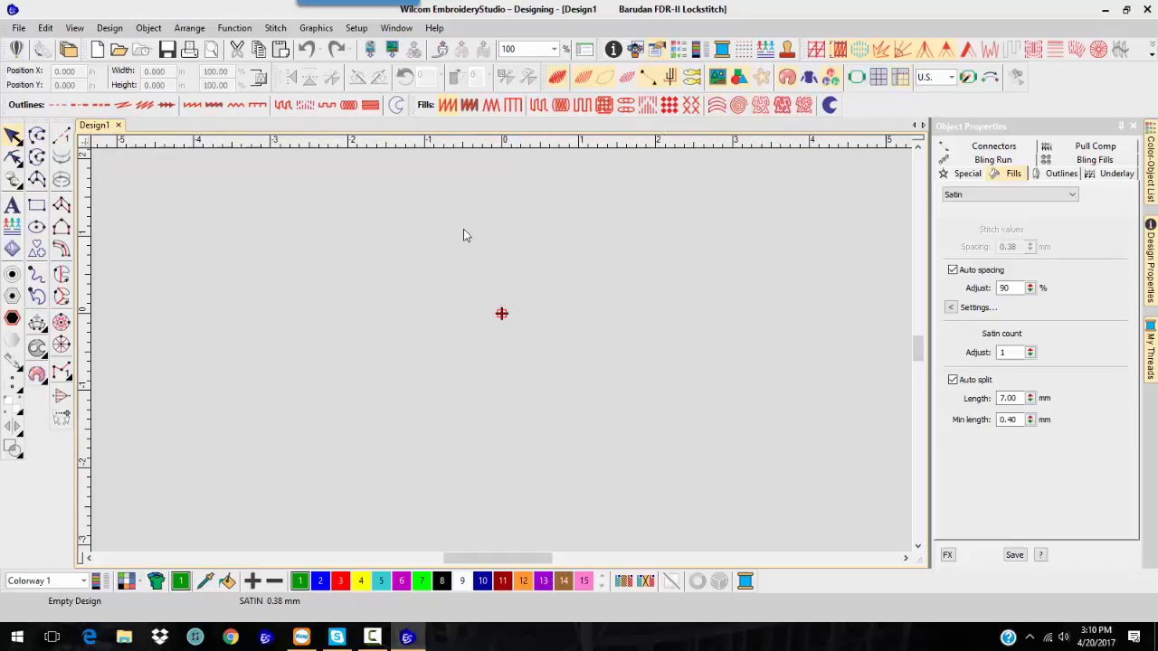
mouse_move(418, 236)
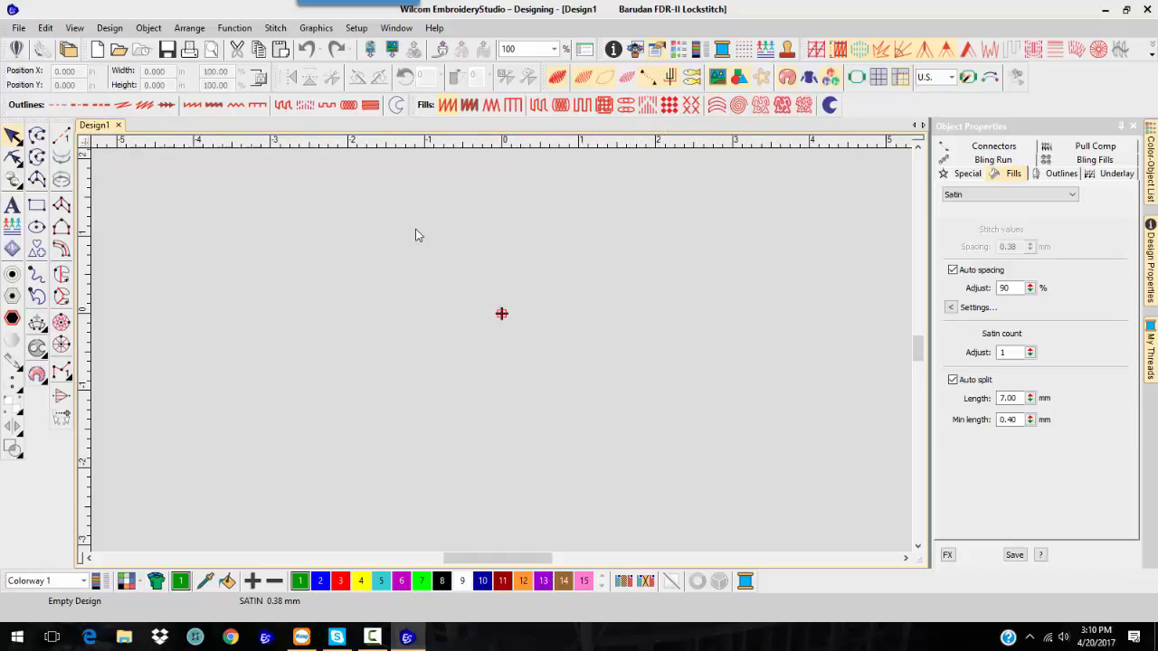
mouse_move(427, 243)
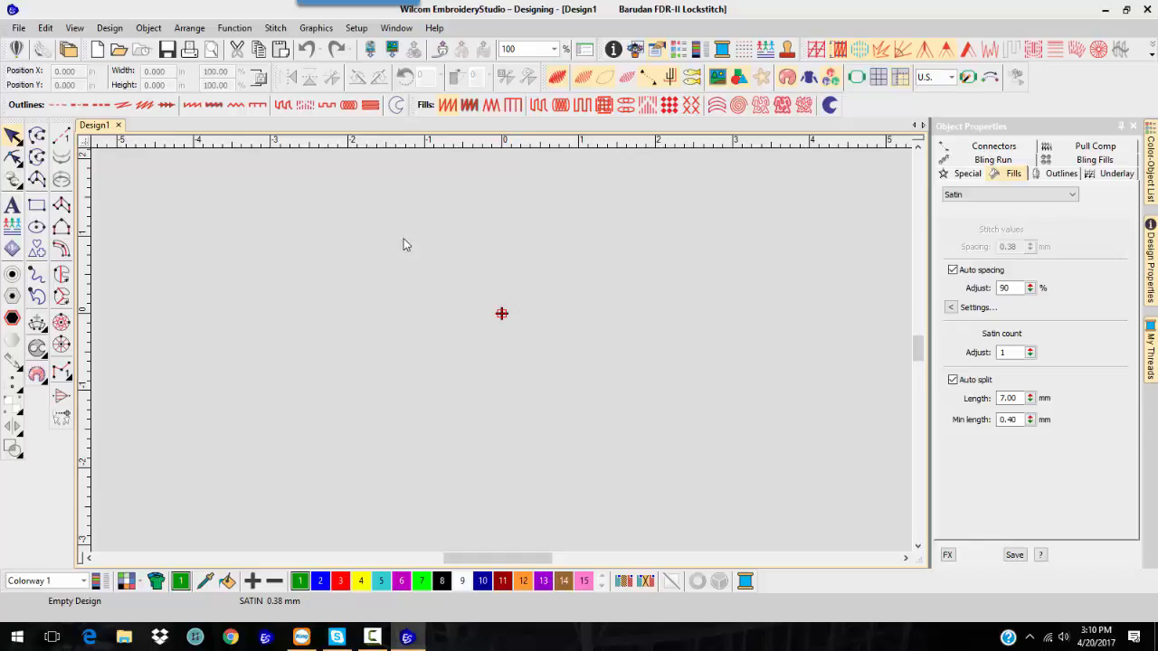
mouse_move(329, 281)
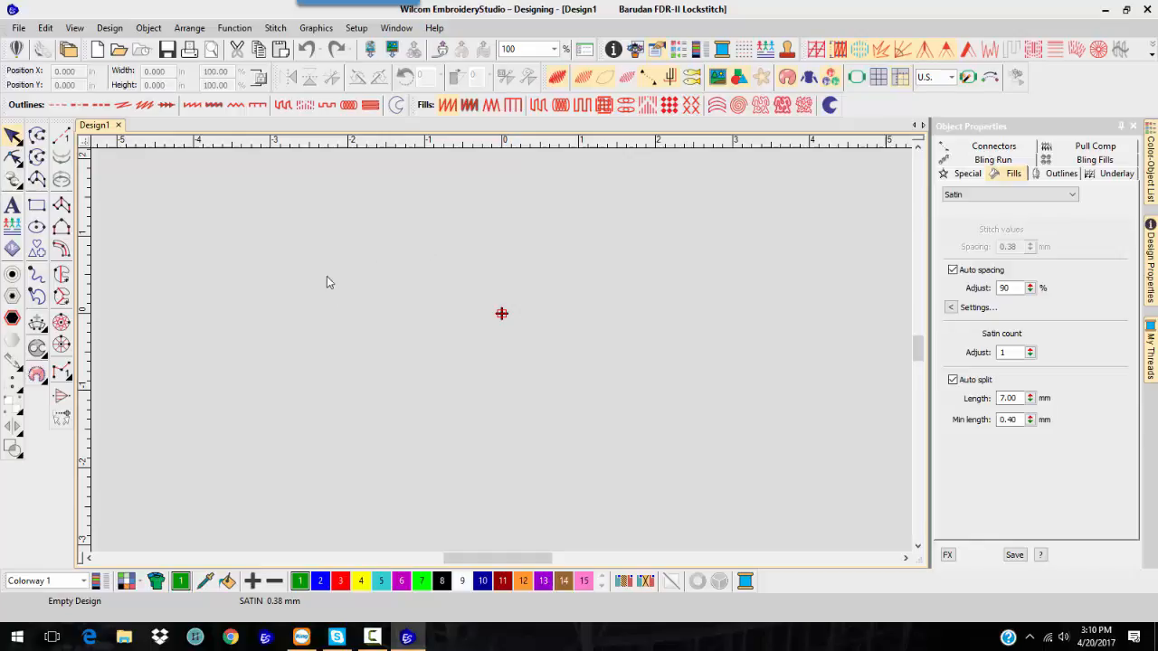
mouse_move(181, 305)
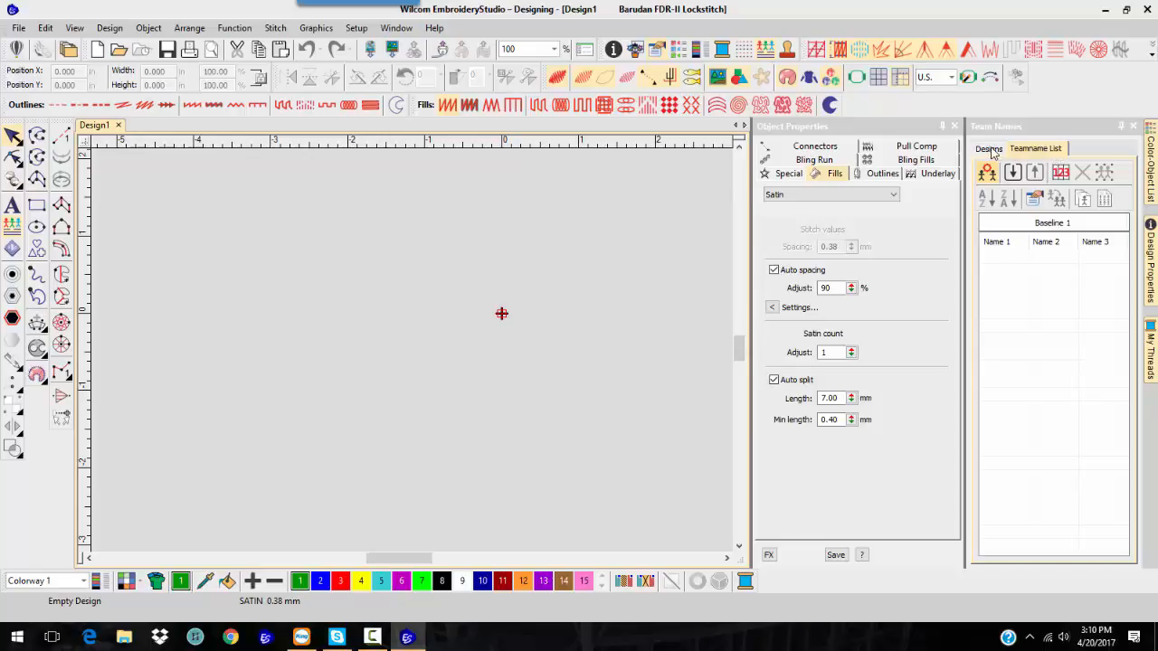
Step: Switch the Team Names docker to its Designs catalog of team-name templates
left_click(988, 148)
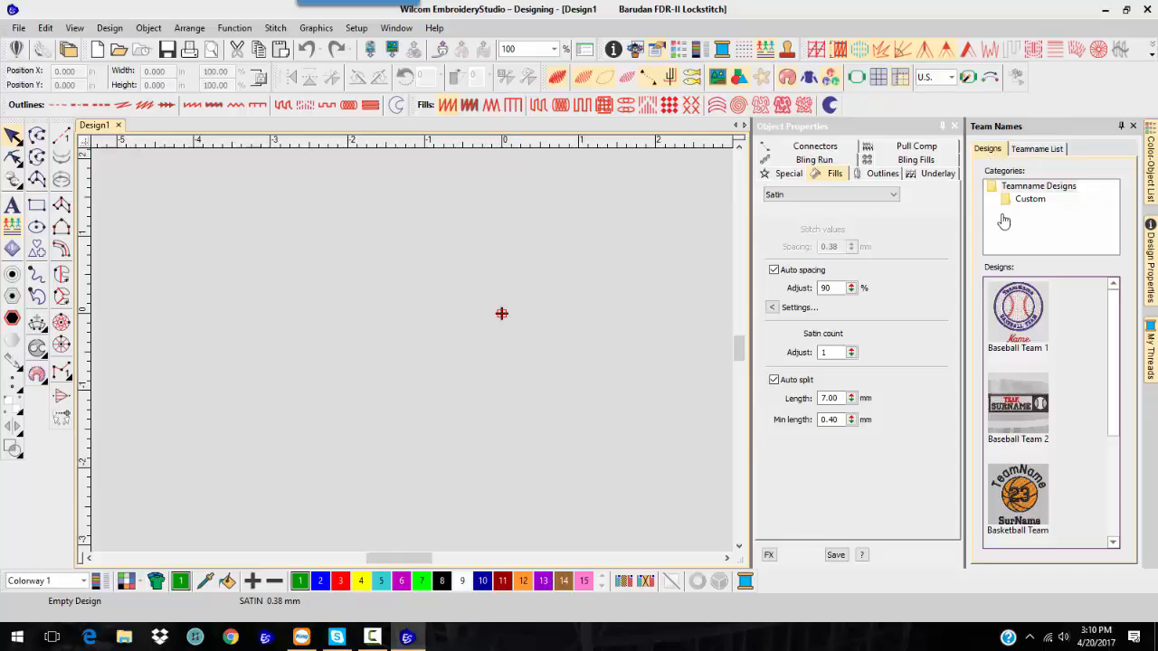
mouse_move(1088, 370)
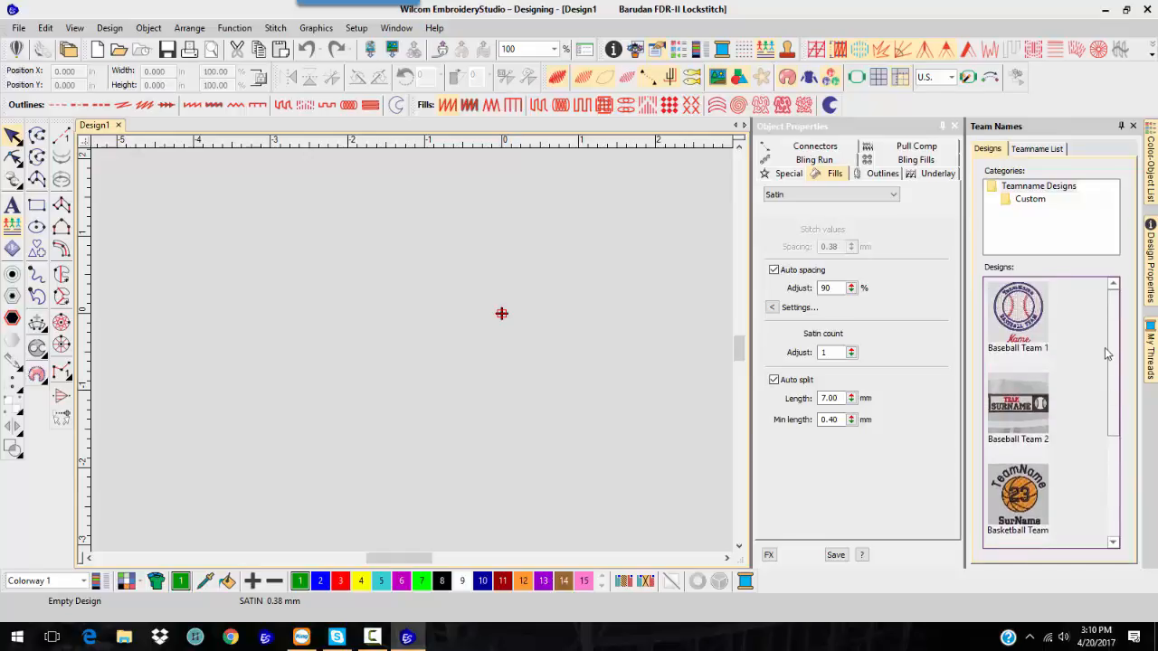
mouse_move(1096, 354)
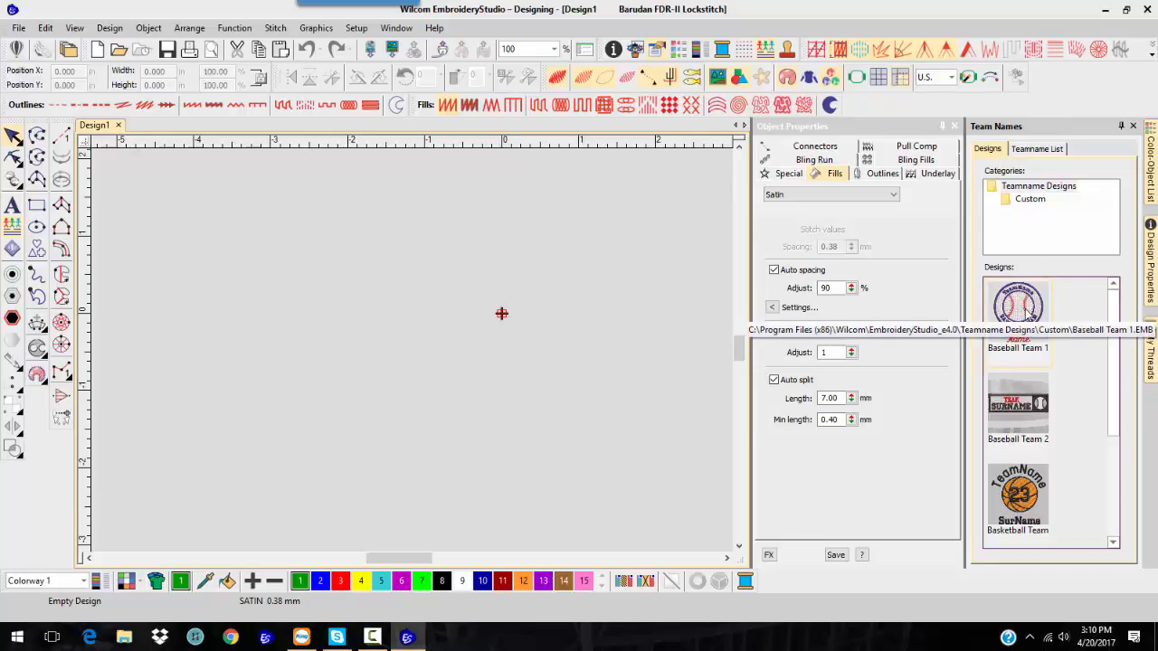
Step: Insert the Baseball Team 1 badge template with its script 'Name' placeholder
double_click(1018, 312)
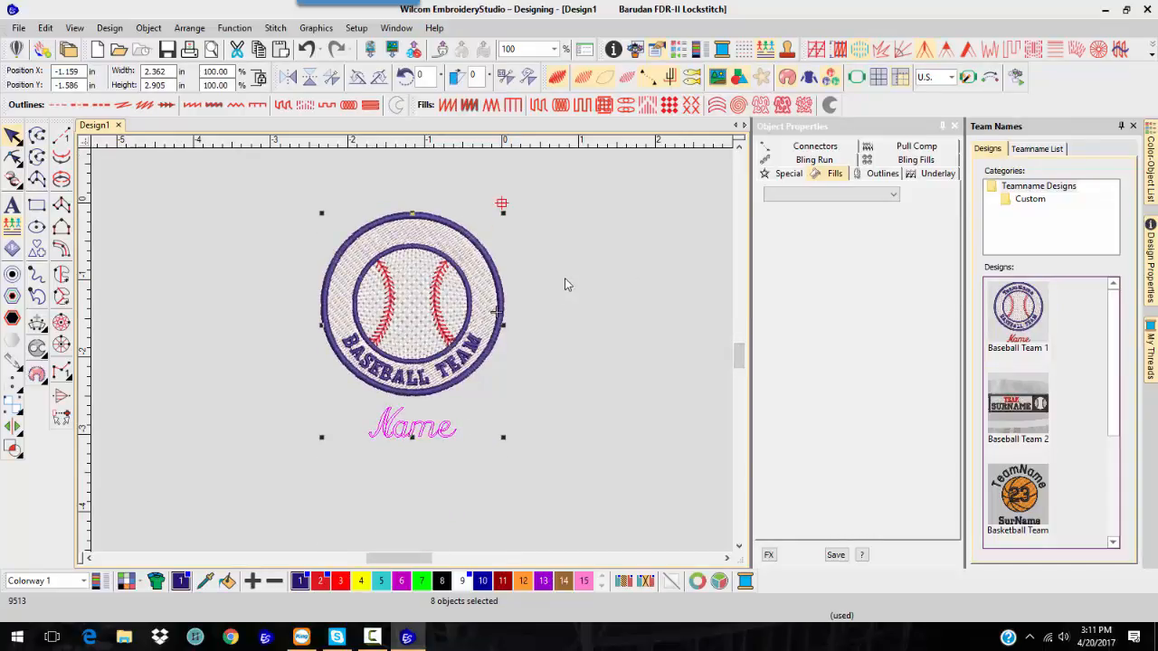
mouse_move(439, 241)
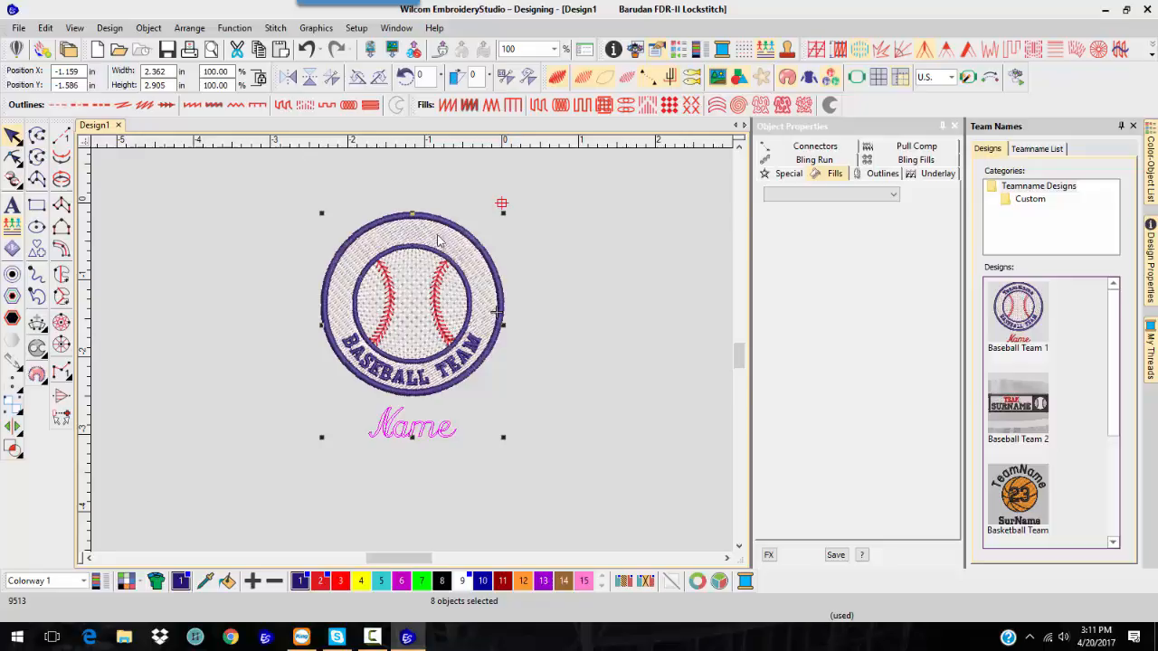
mouse_move(864, 239)
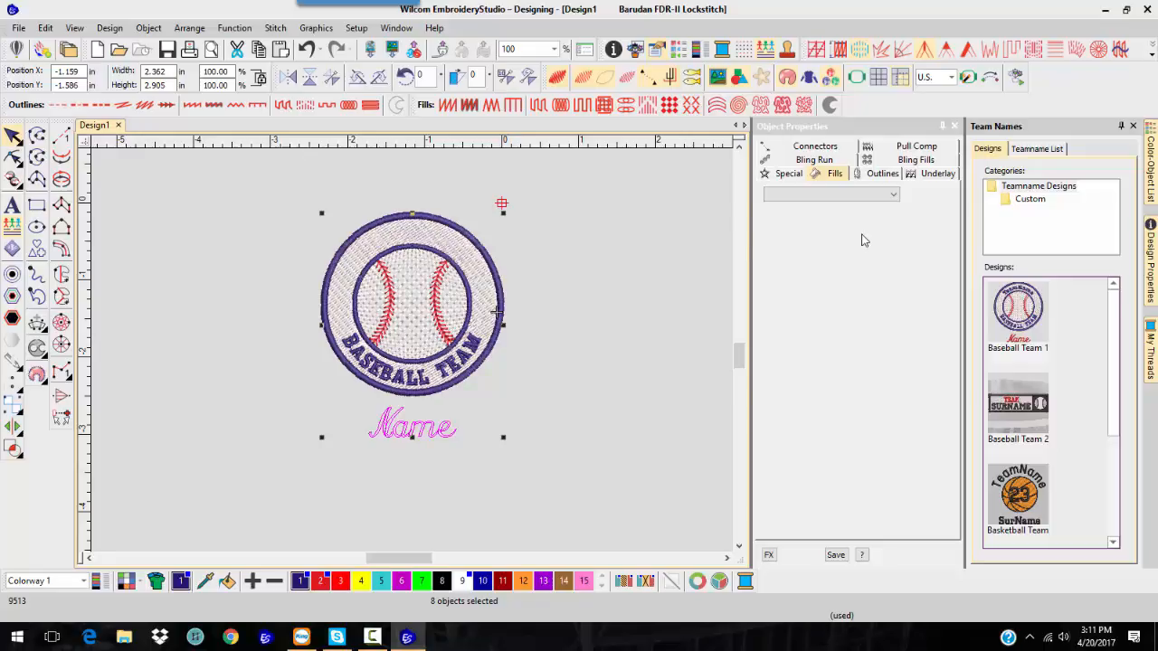
Step: Bring all five Sample Team members into the Teamname List via Manage Teams
left_click(1036, 149)
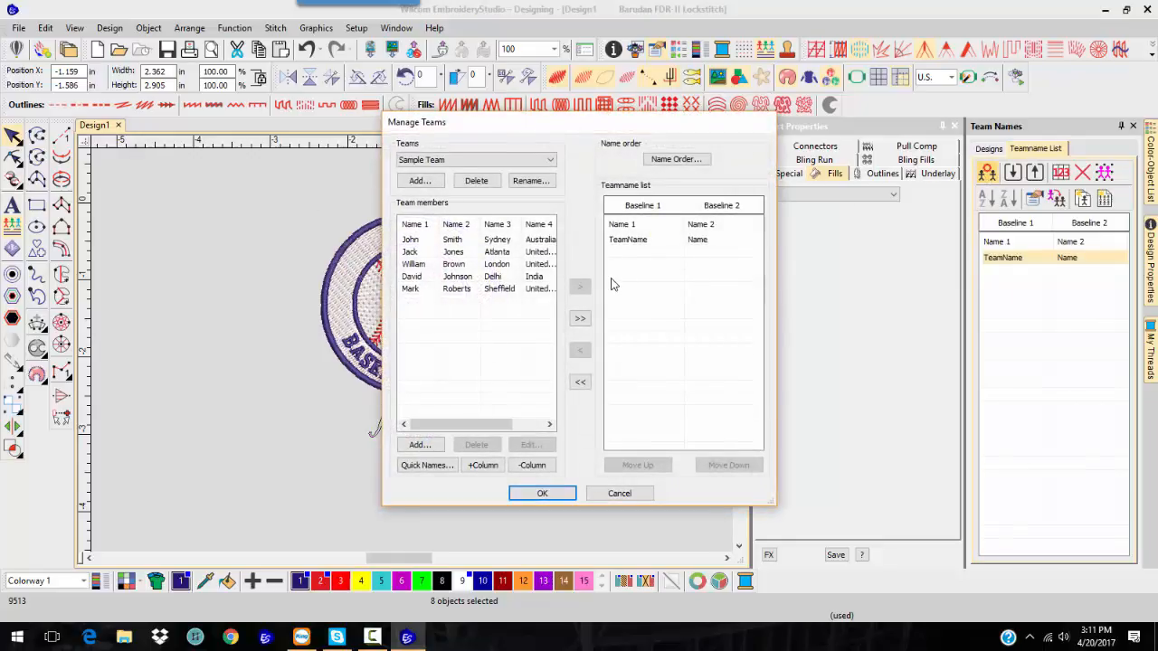
mouse_move(580, 318)
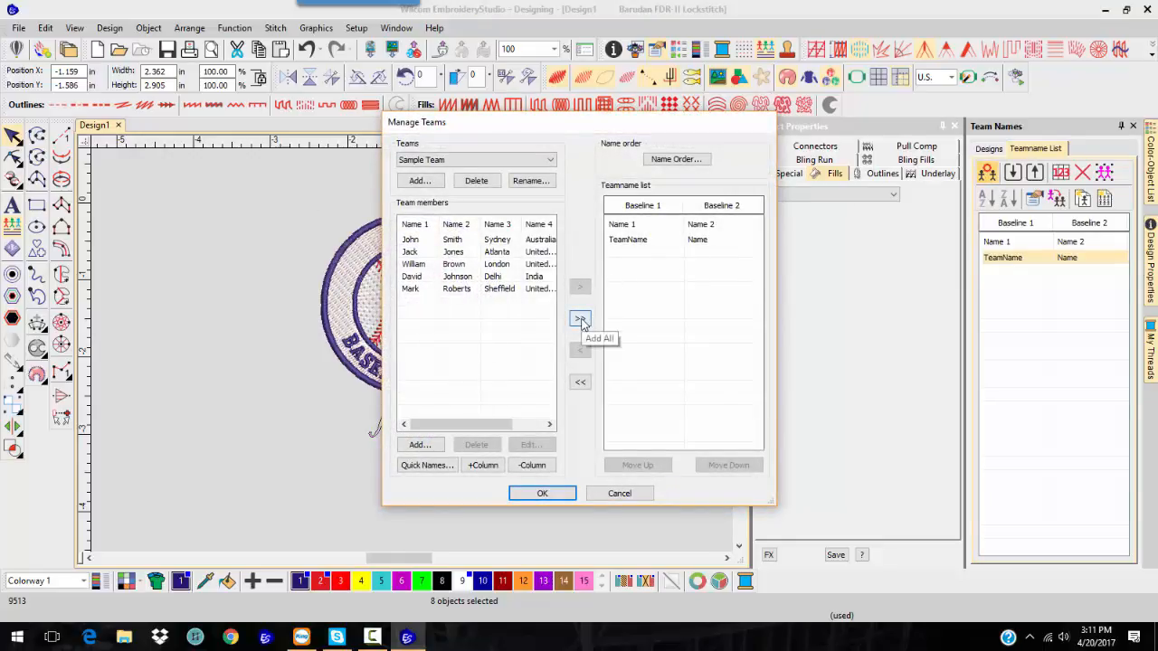
left_click(580, 318)
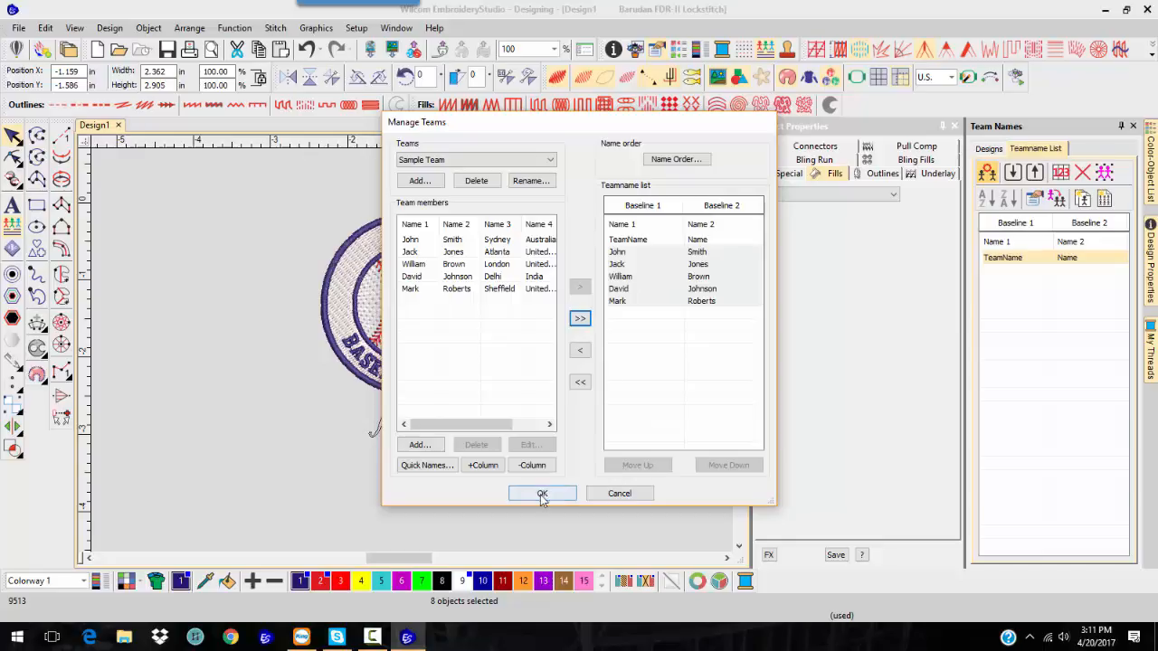
left_click(542, 493)
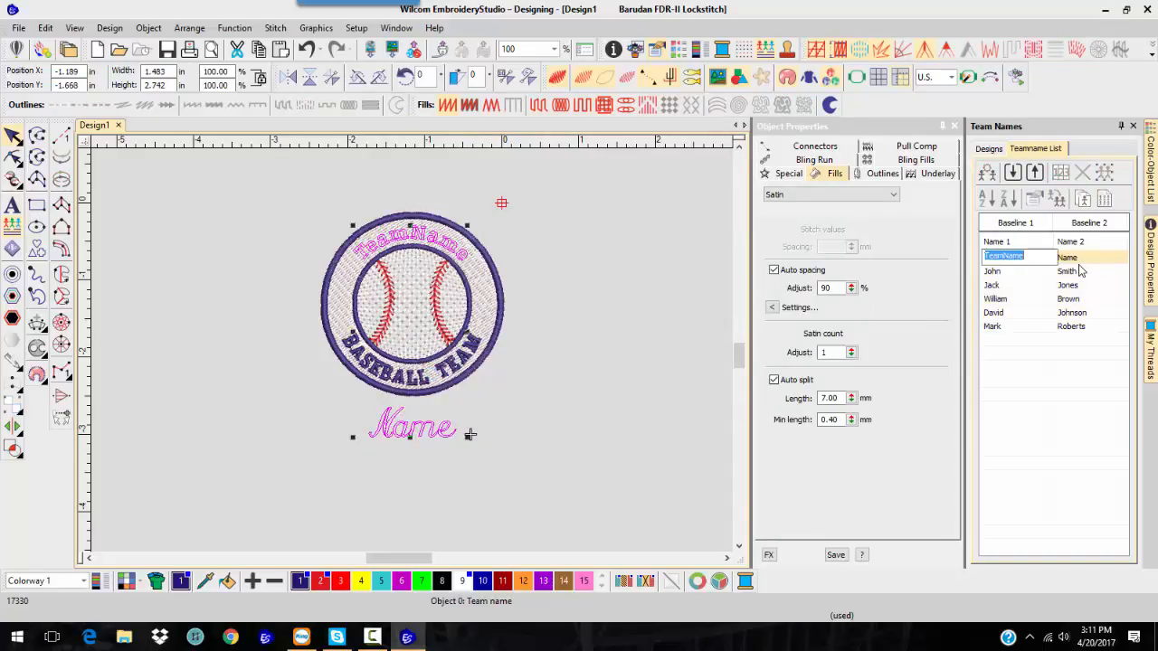
Step: Preview the John / Smith row on the baseball badge
left_click(1022, 256)
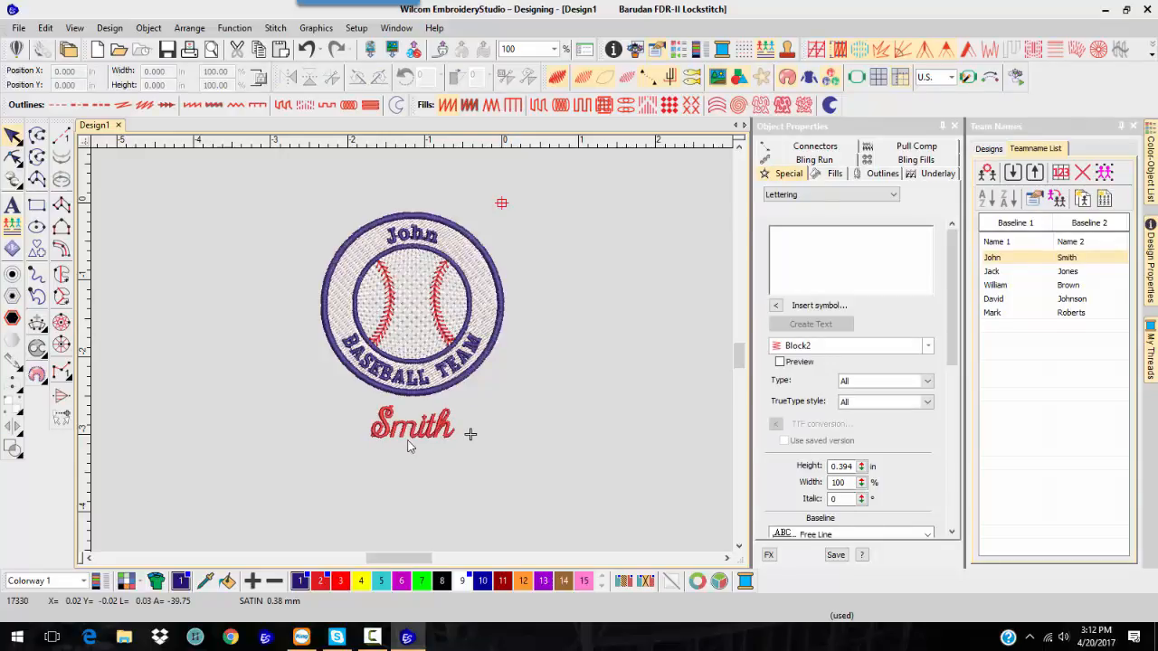
mouse_move(400, 445)
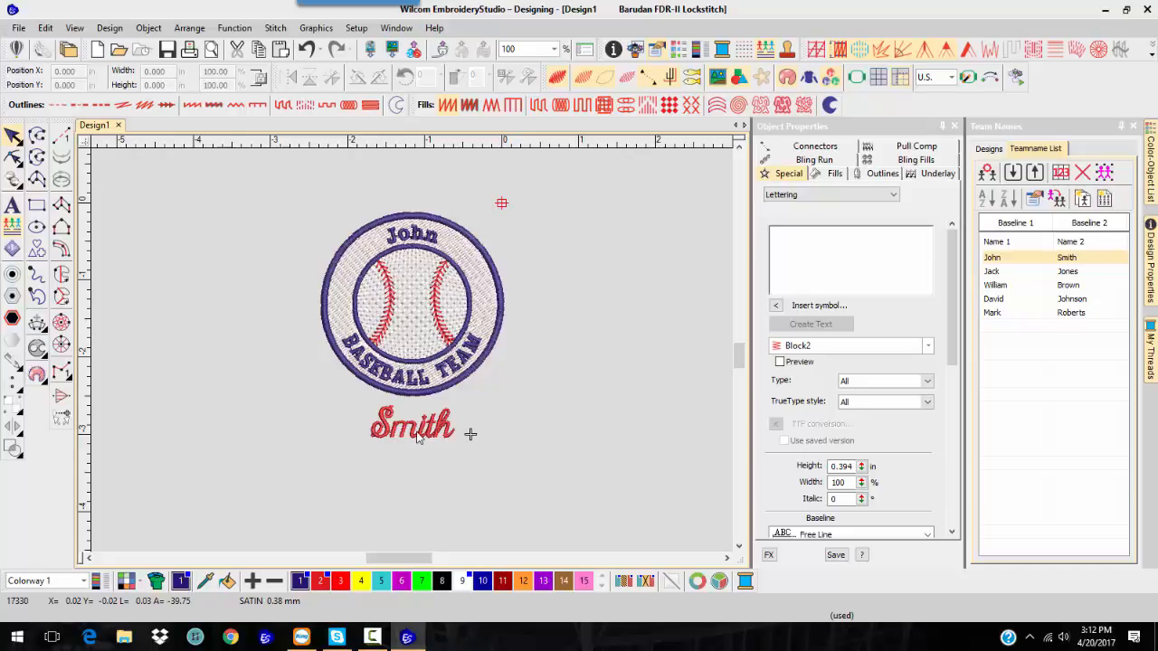
mouse_move(418, 439)
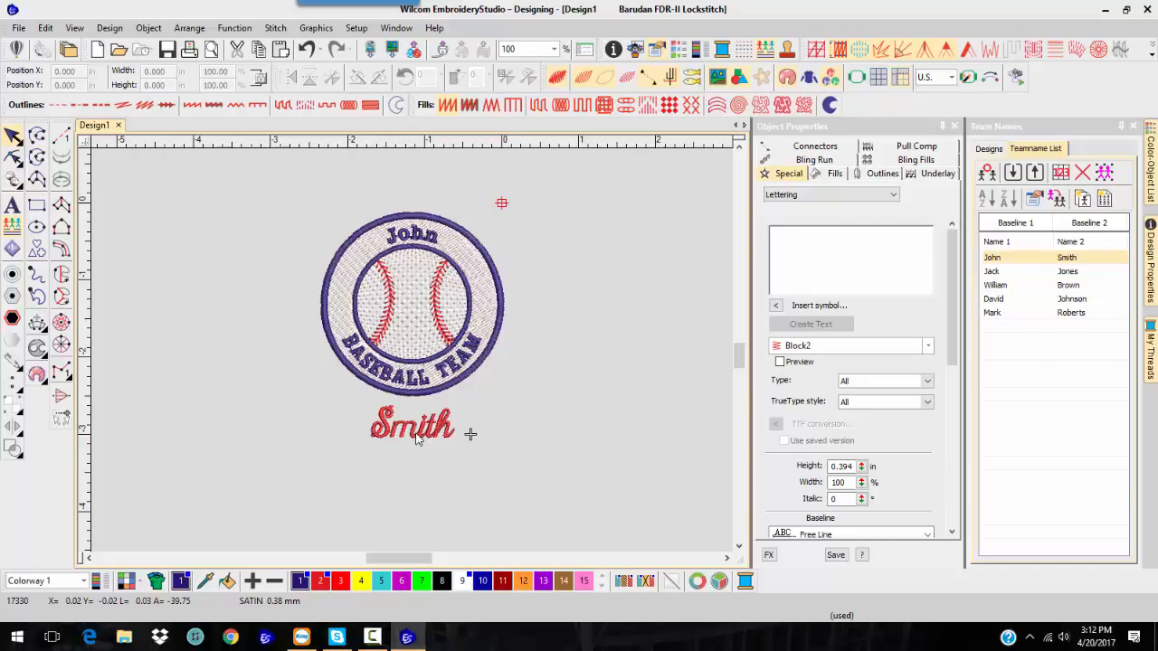
mouse_move(410, 267)
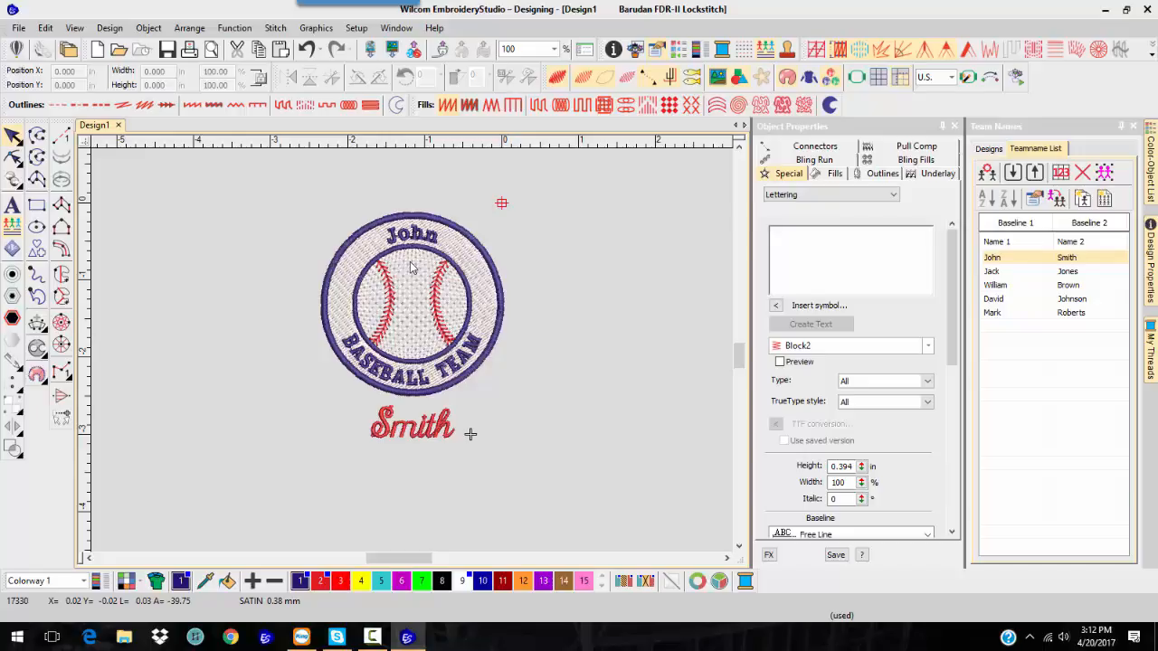
mouse_move(1008, 260)
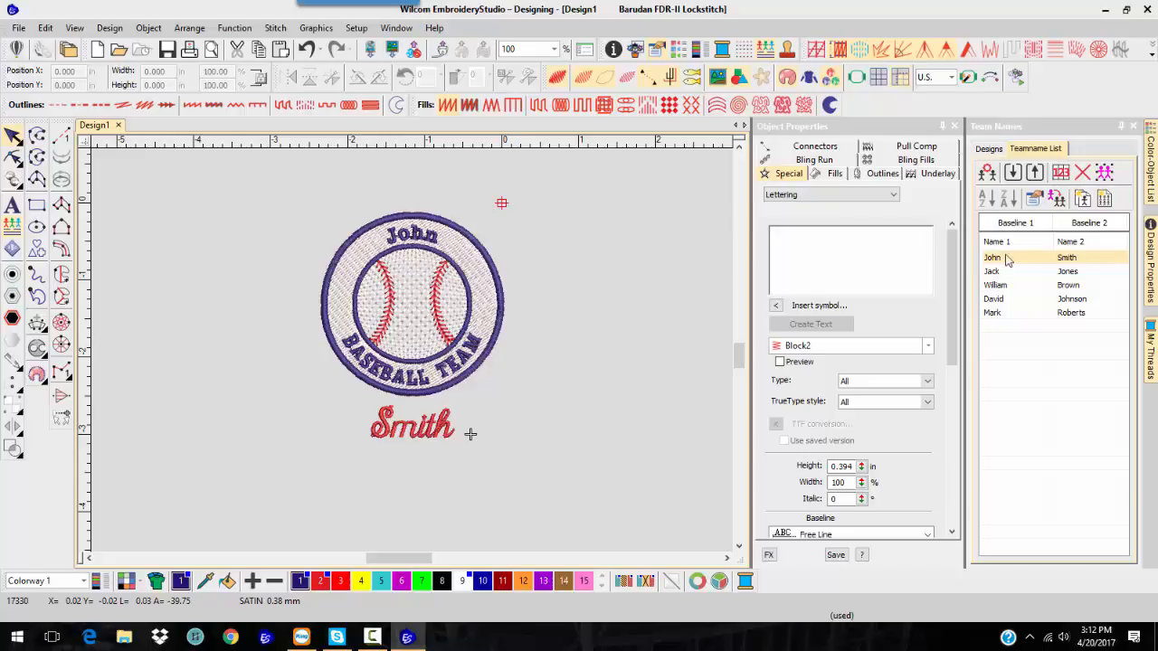
left_click(1049, 326)
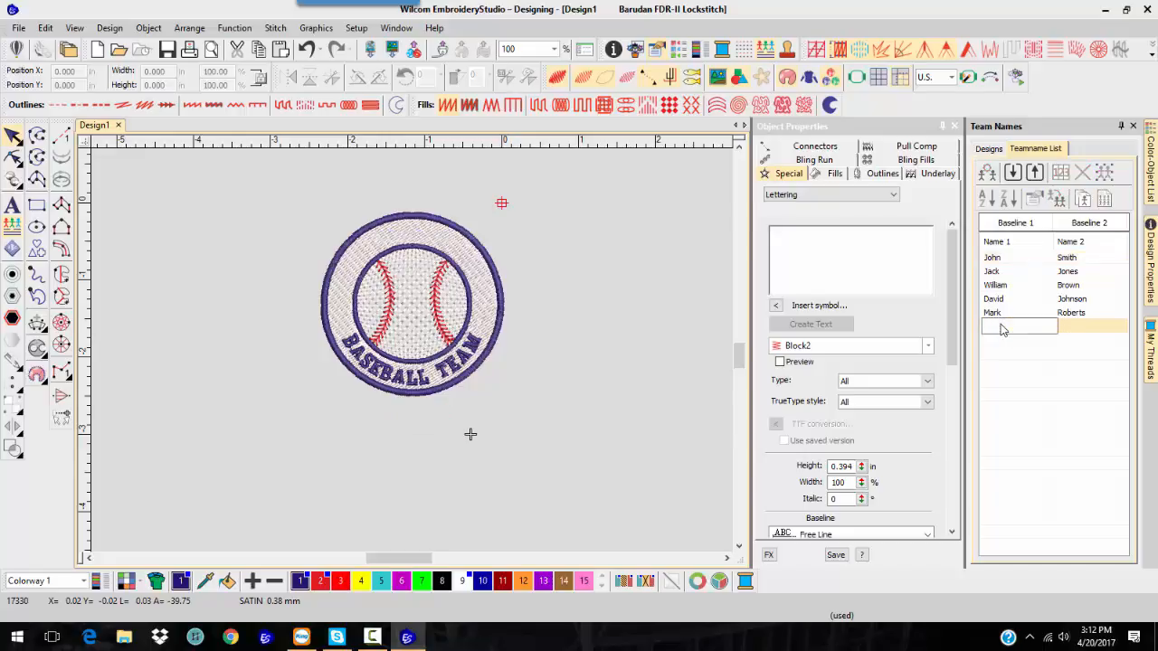
type("O")
type("Clark")
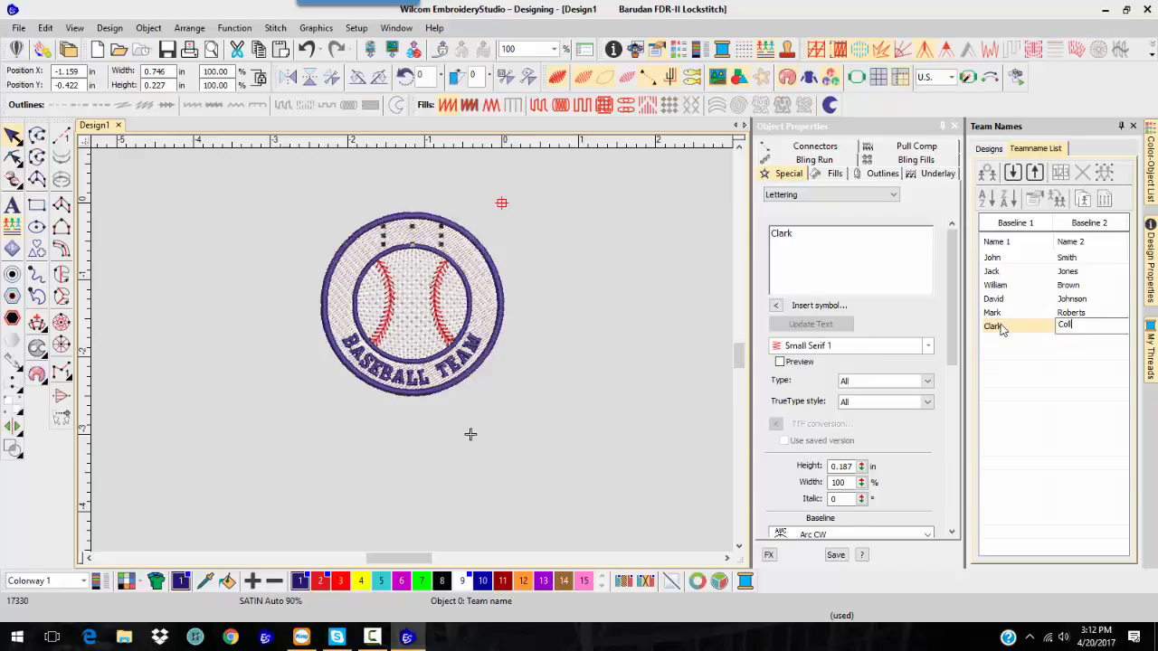
type("Collins")
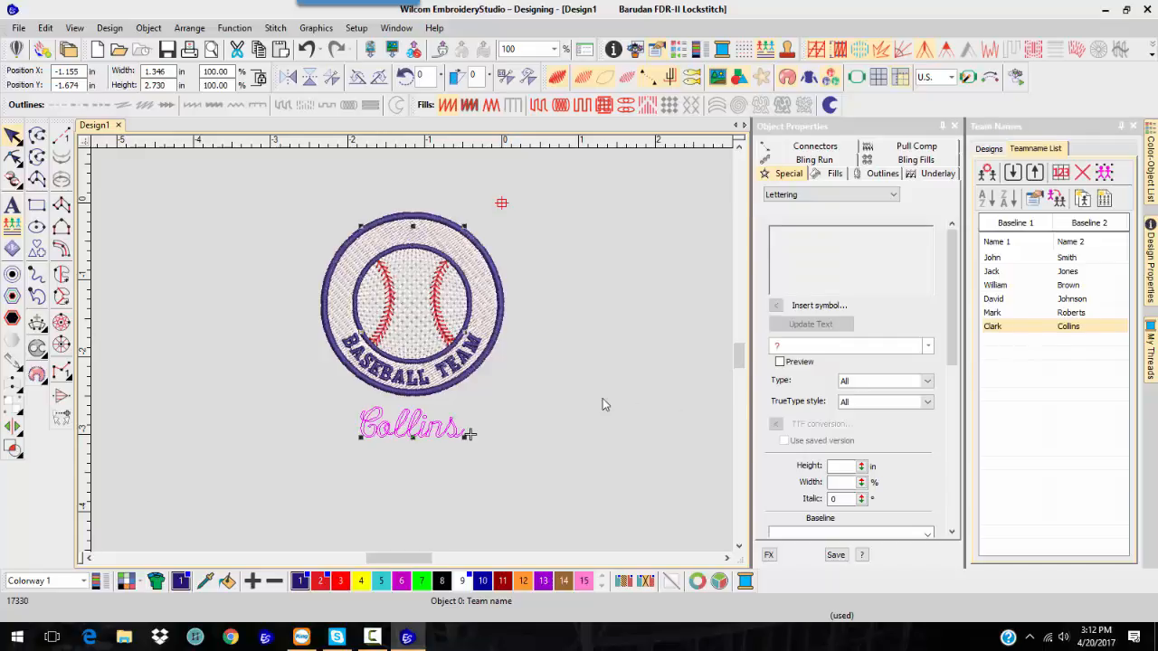
mouse_move(605, 387)
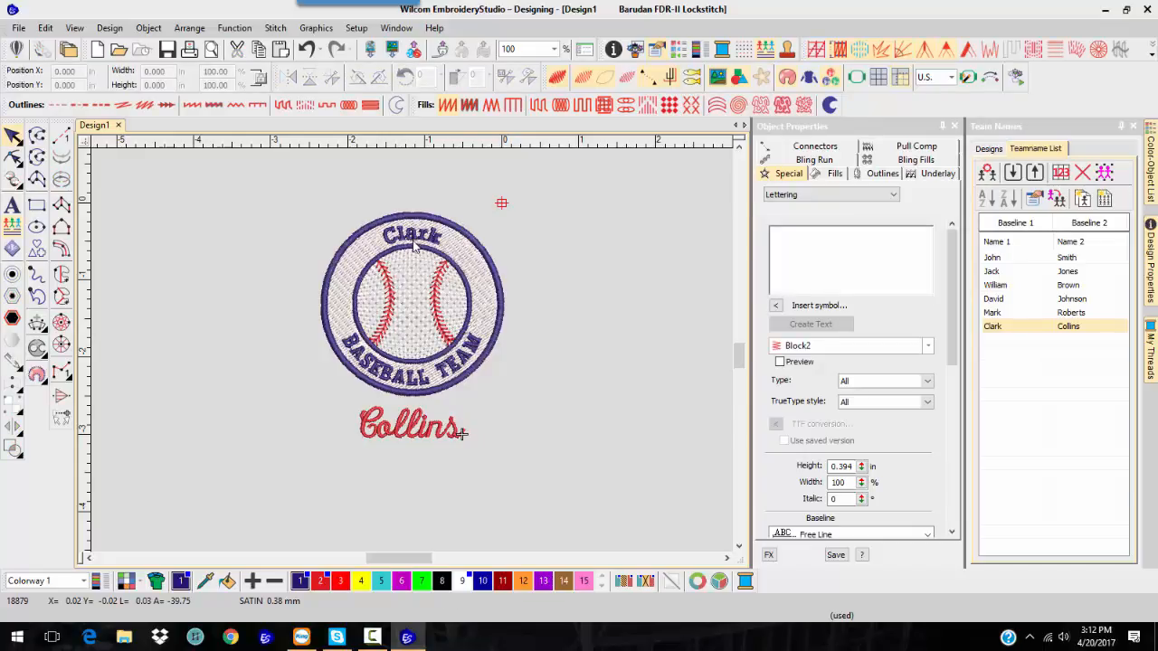
mouse_move(412, 434)
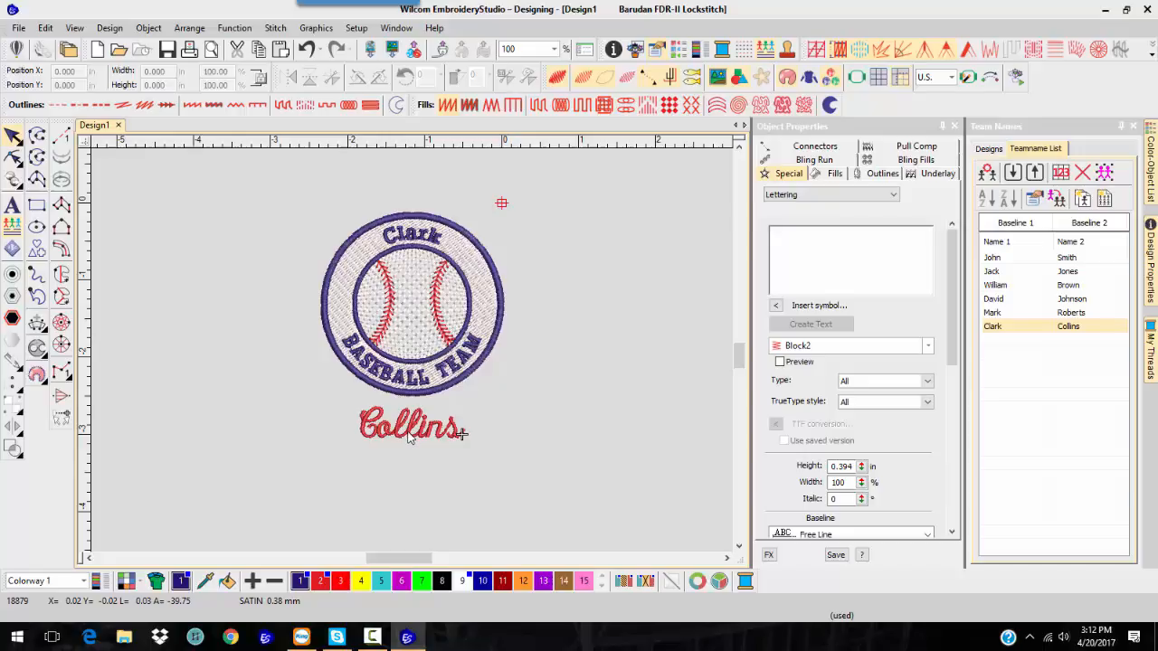
mouse_move(484, 378)
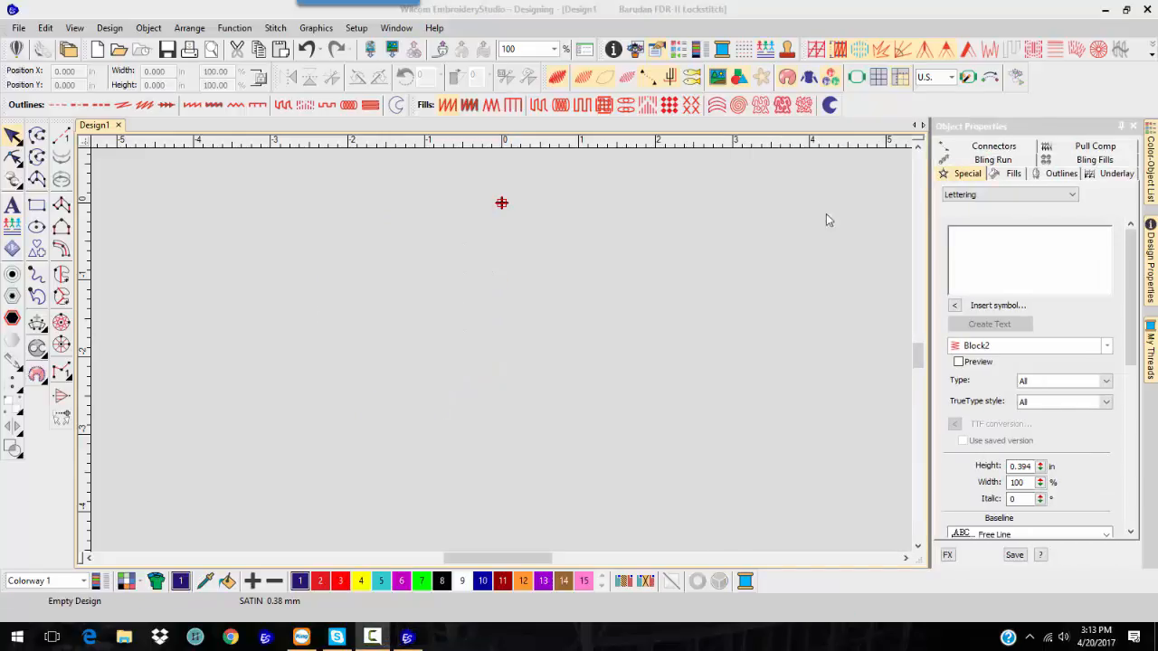
mouse_move(208, 254)
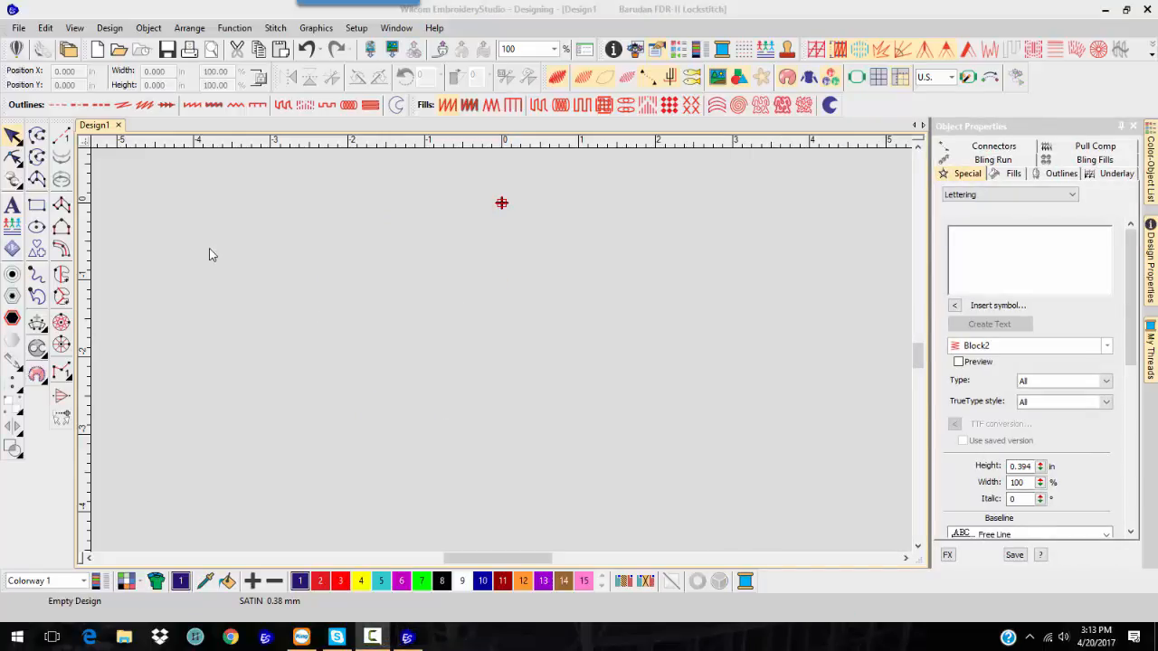